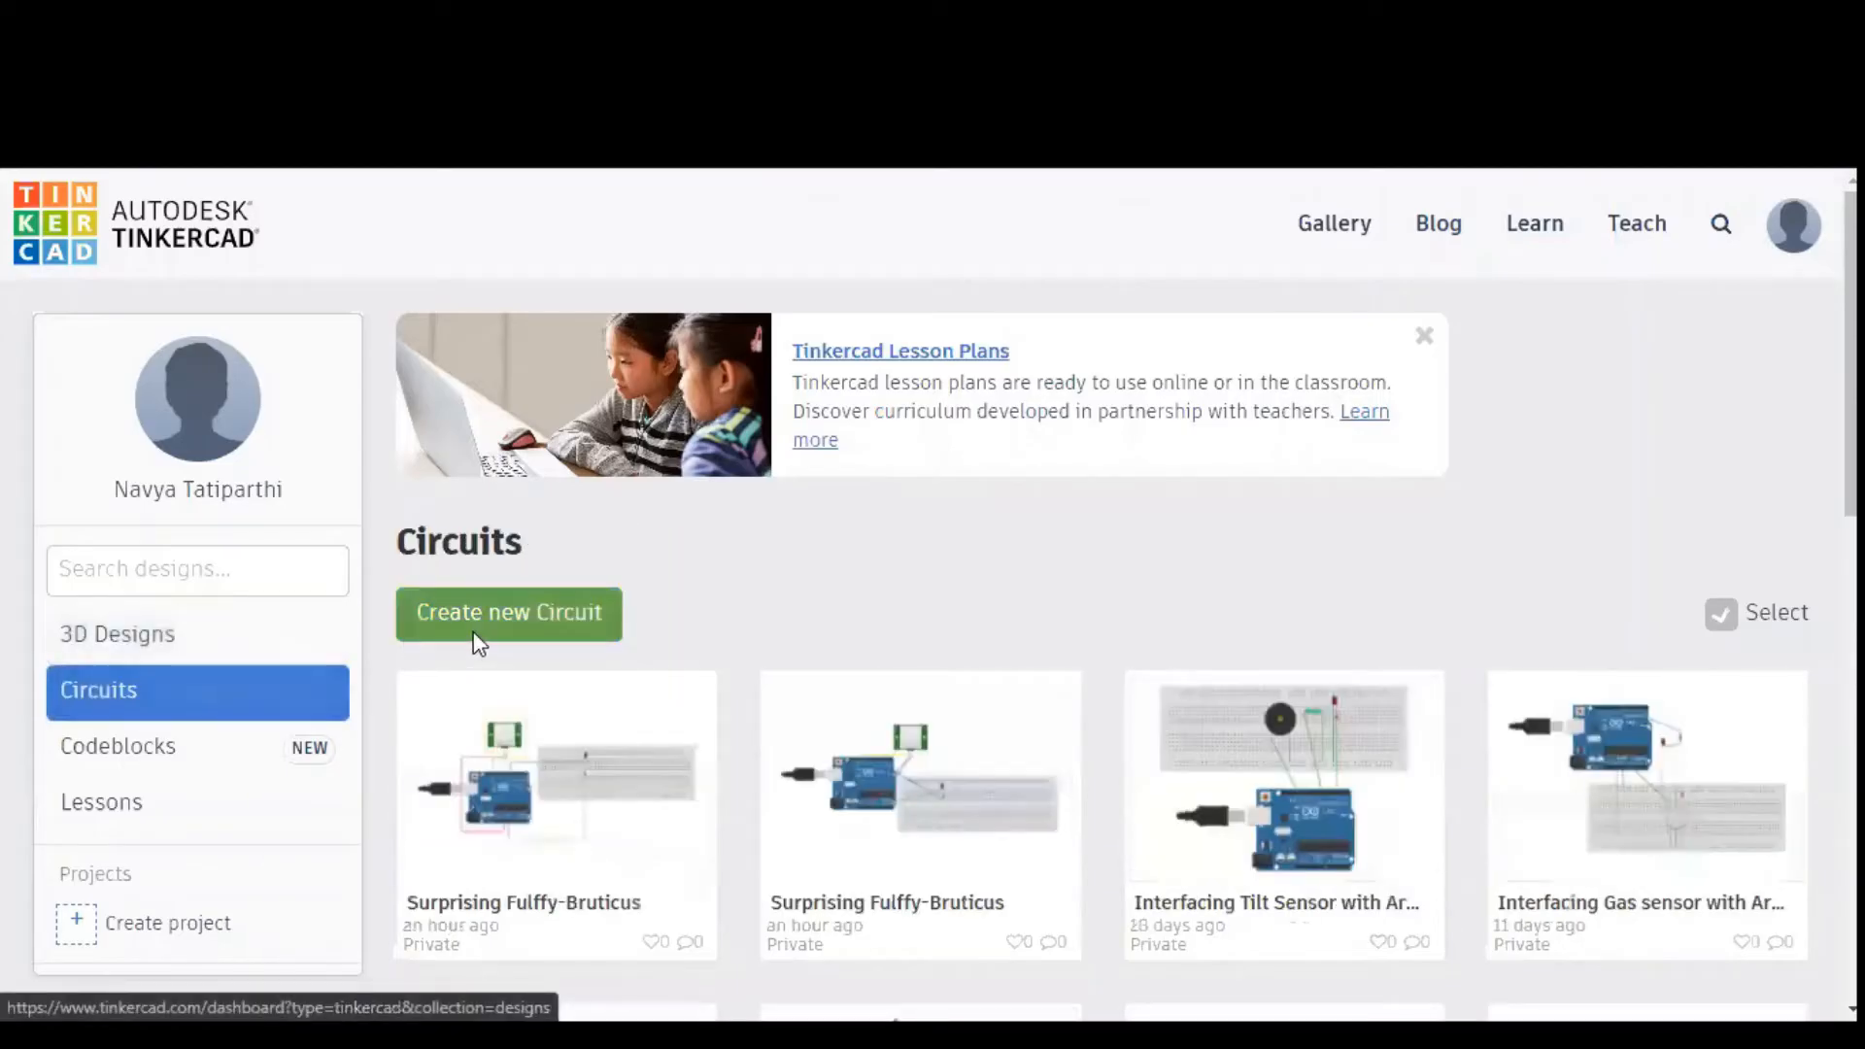
Create a new empty circuit design from the Circuits dashboard.
left_click(508, 613)
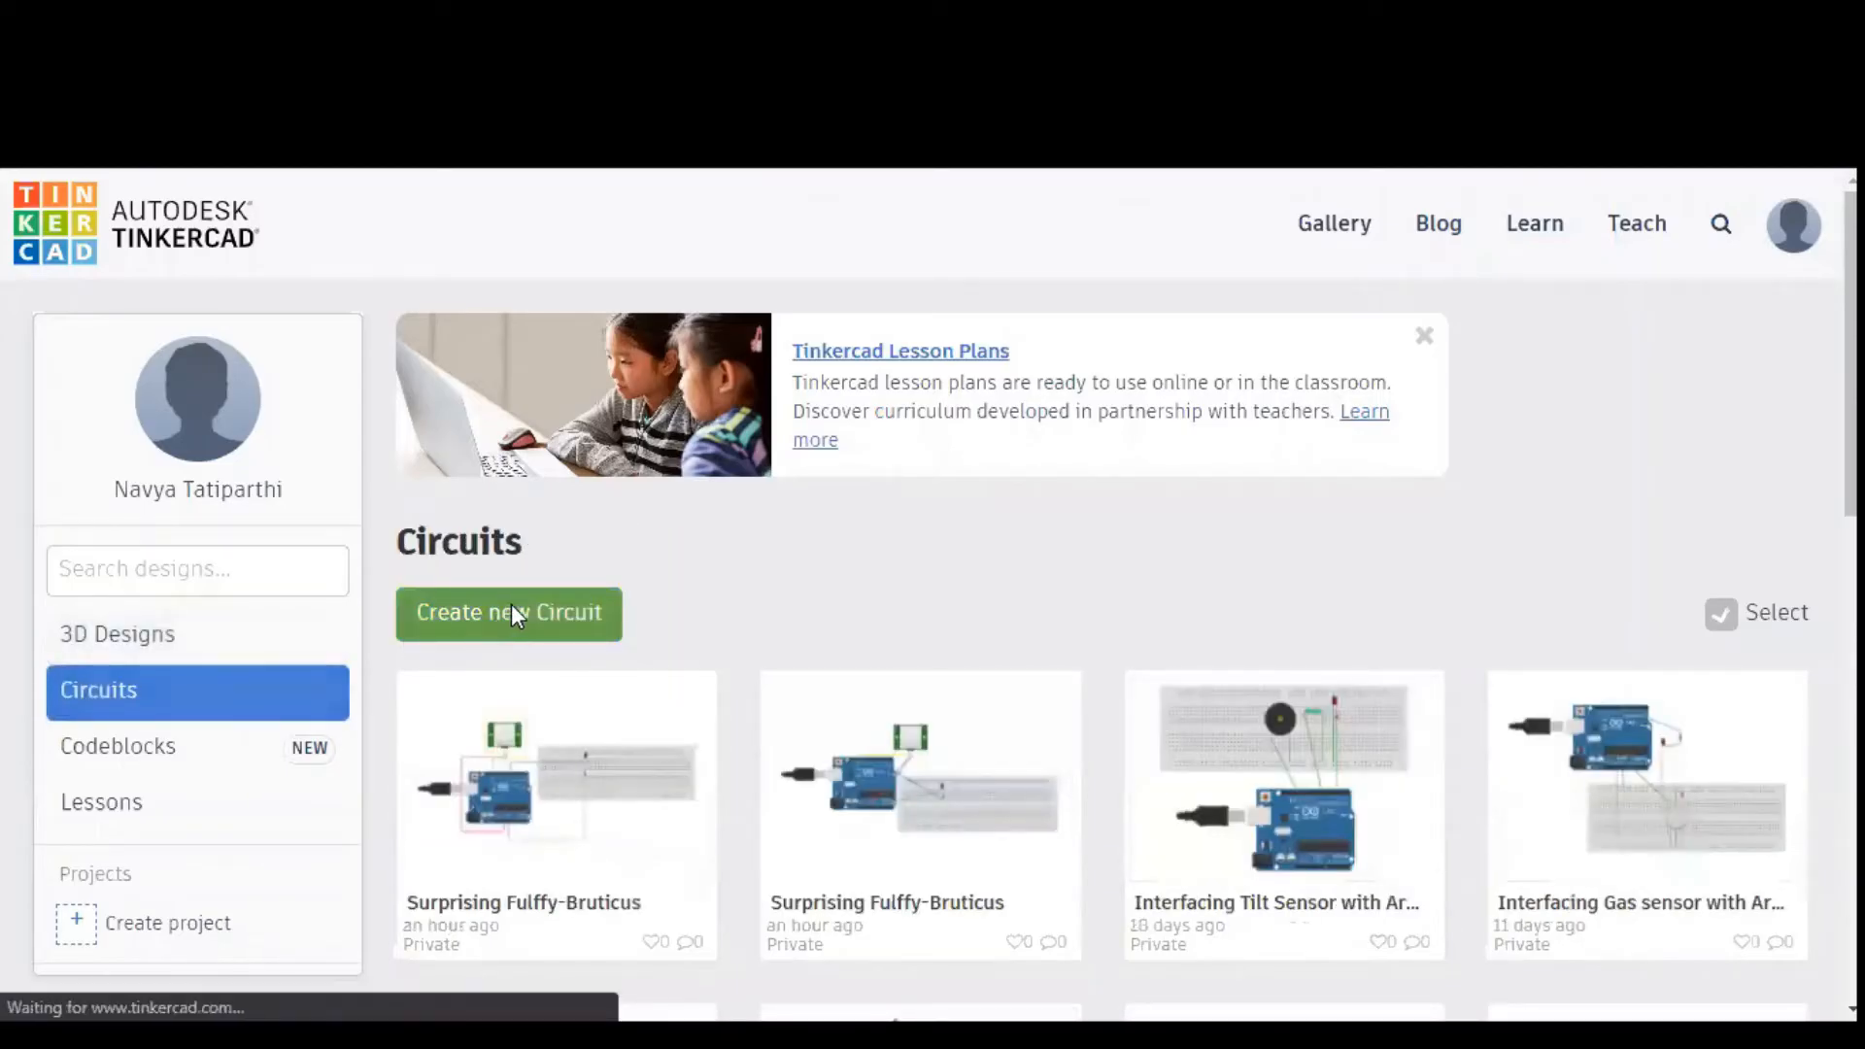
left_click(508, 613)
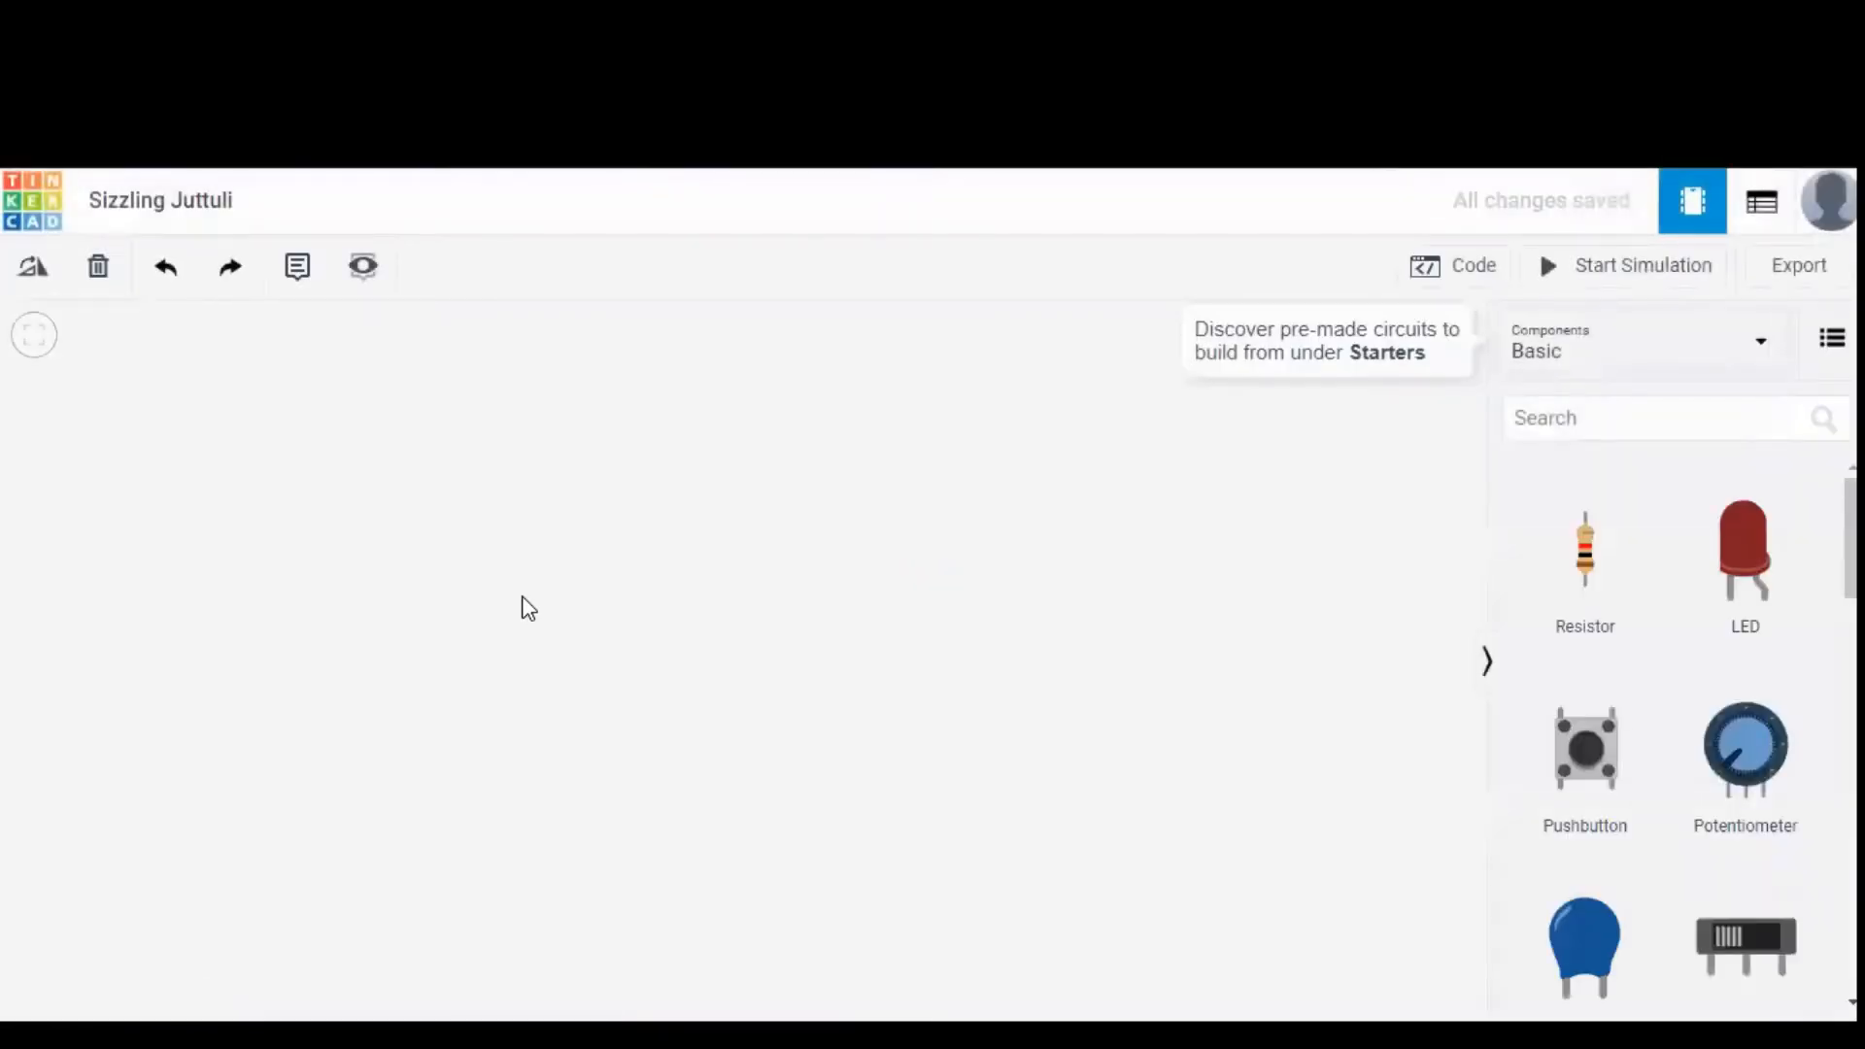
Search the components panel for "Ardui" to find the Arduino Uno.
left_click(1642, 418)
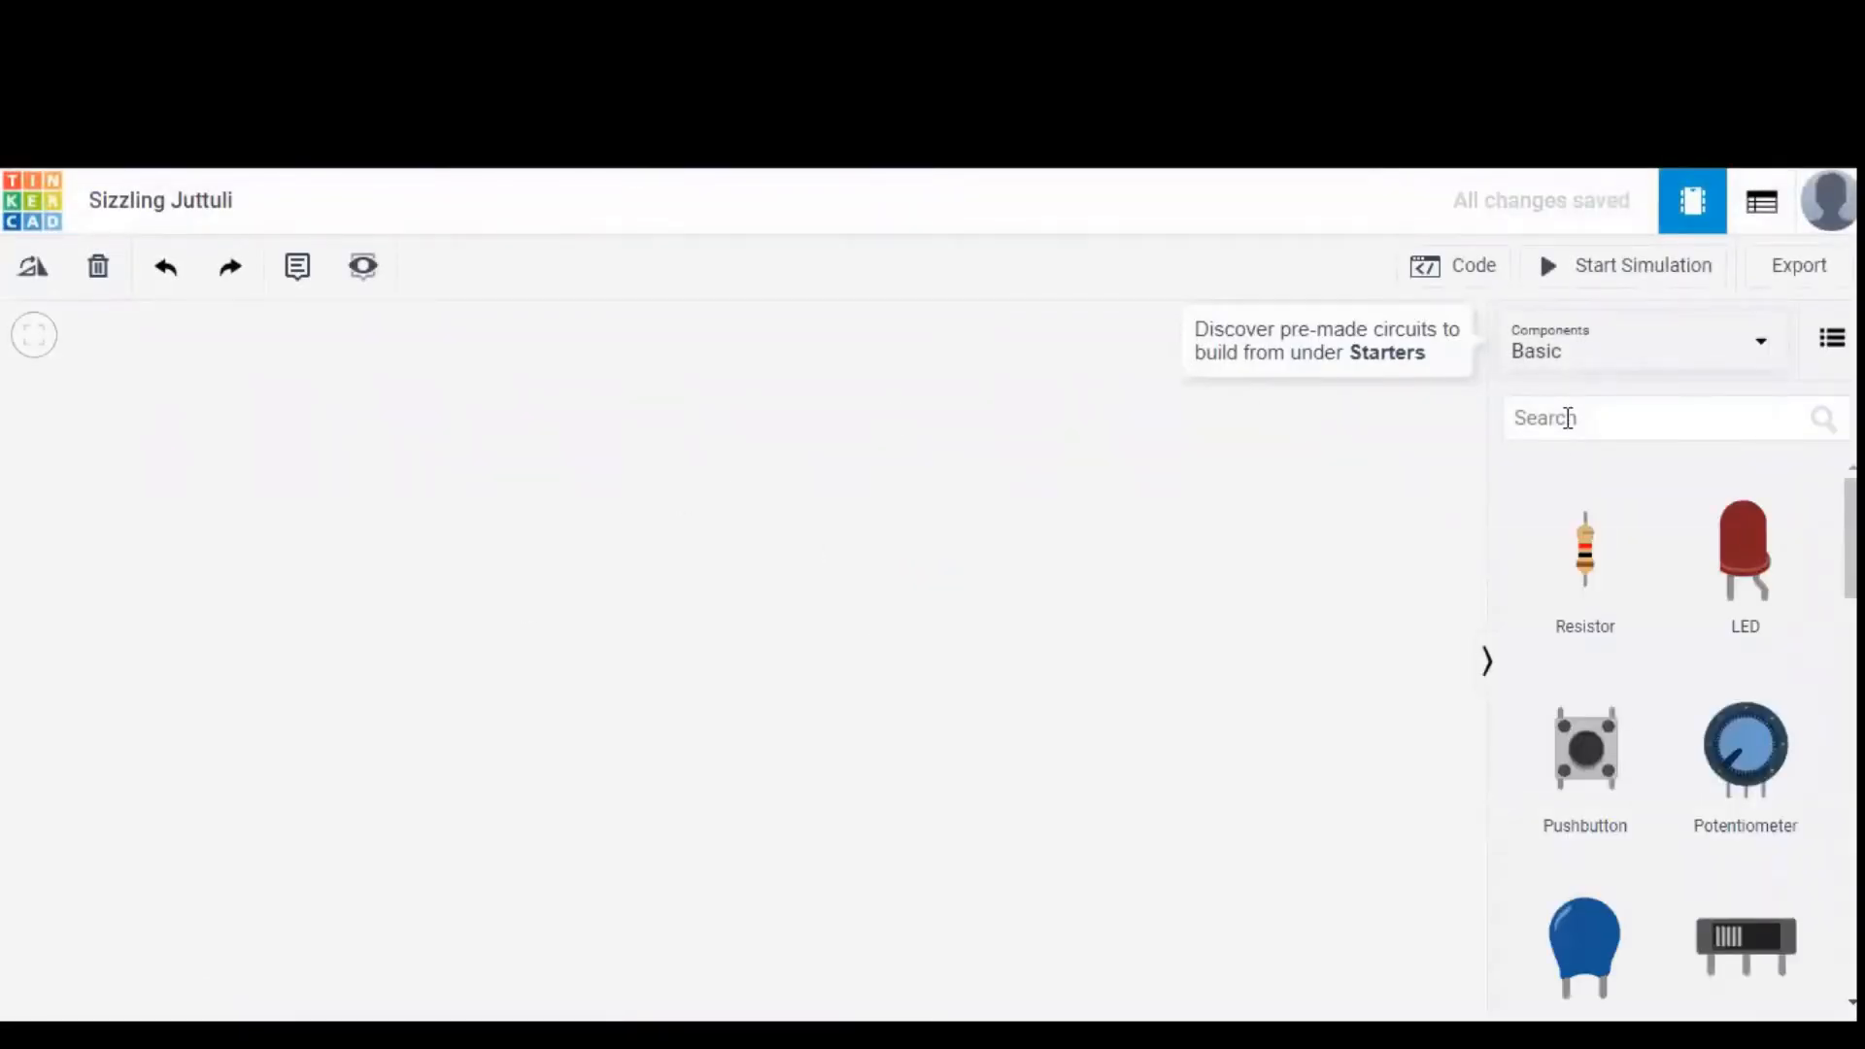
type("Ard")
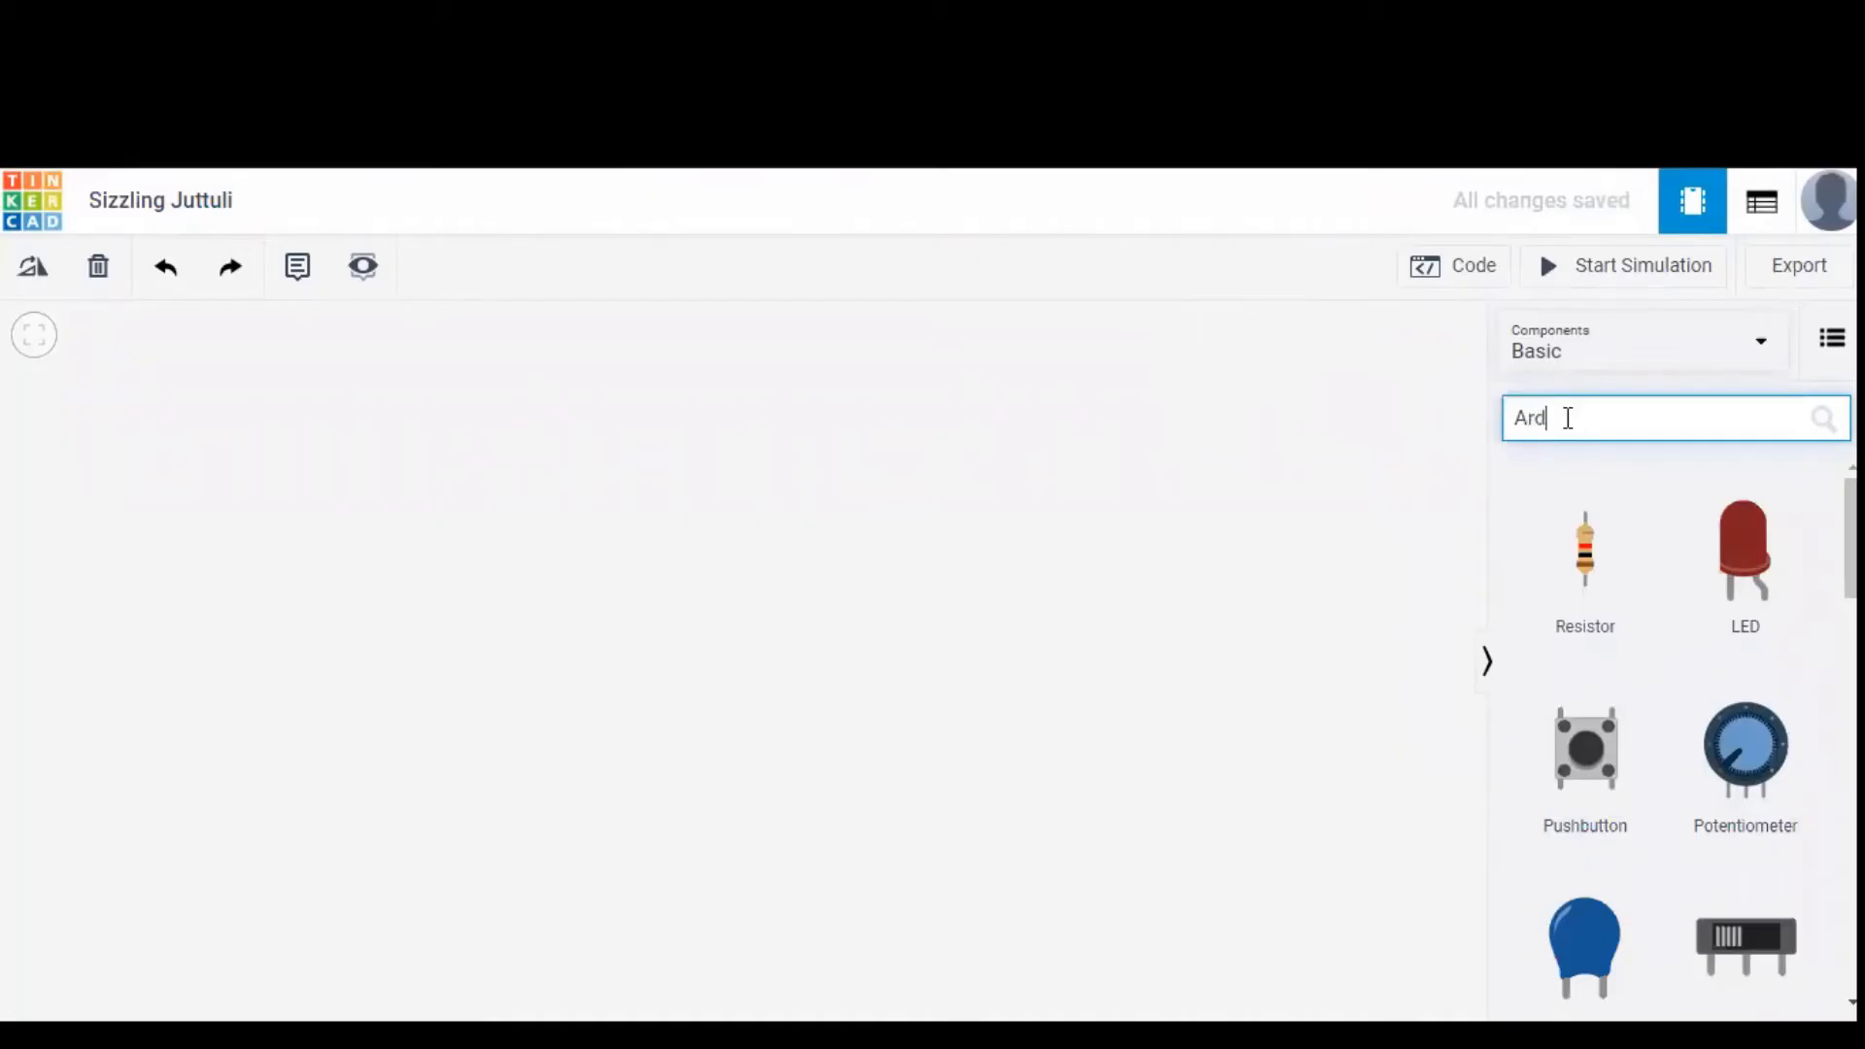
type("ui")
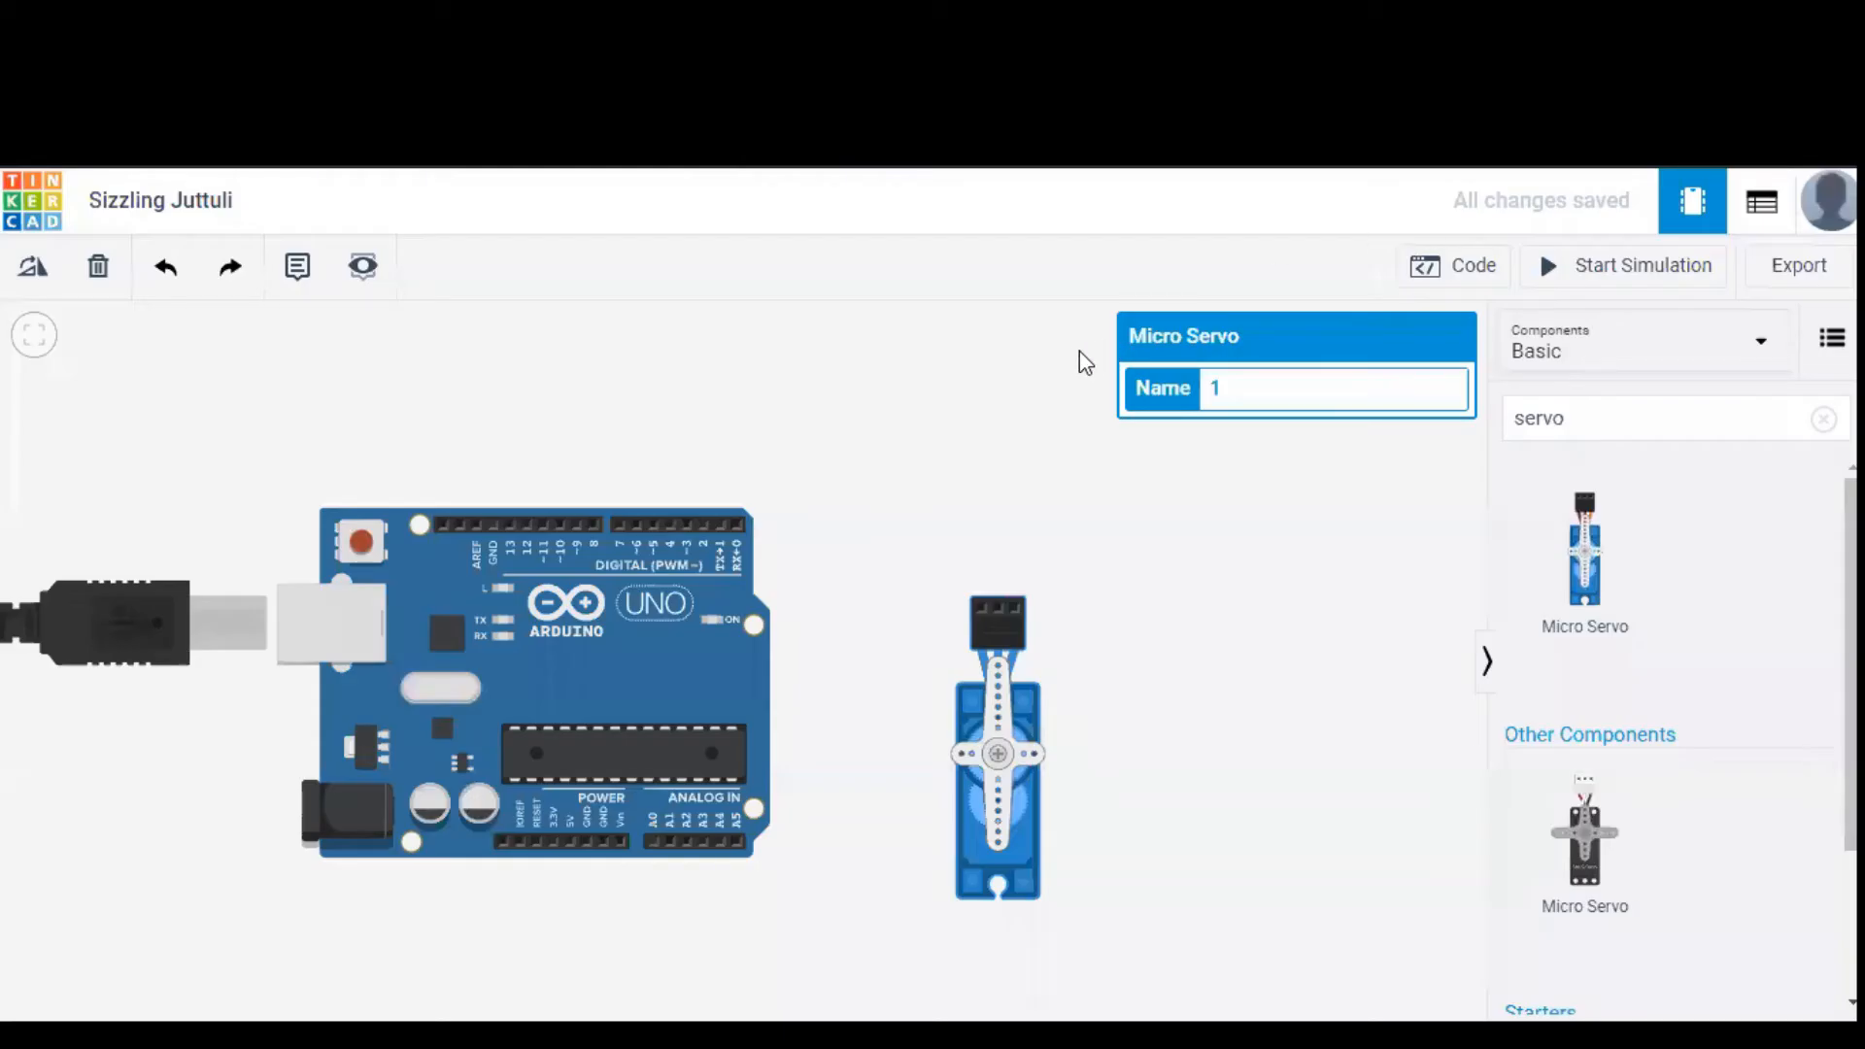
mouse_move(997, 615)
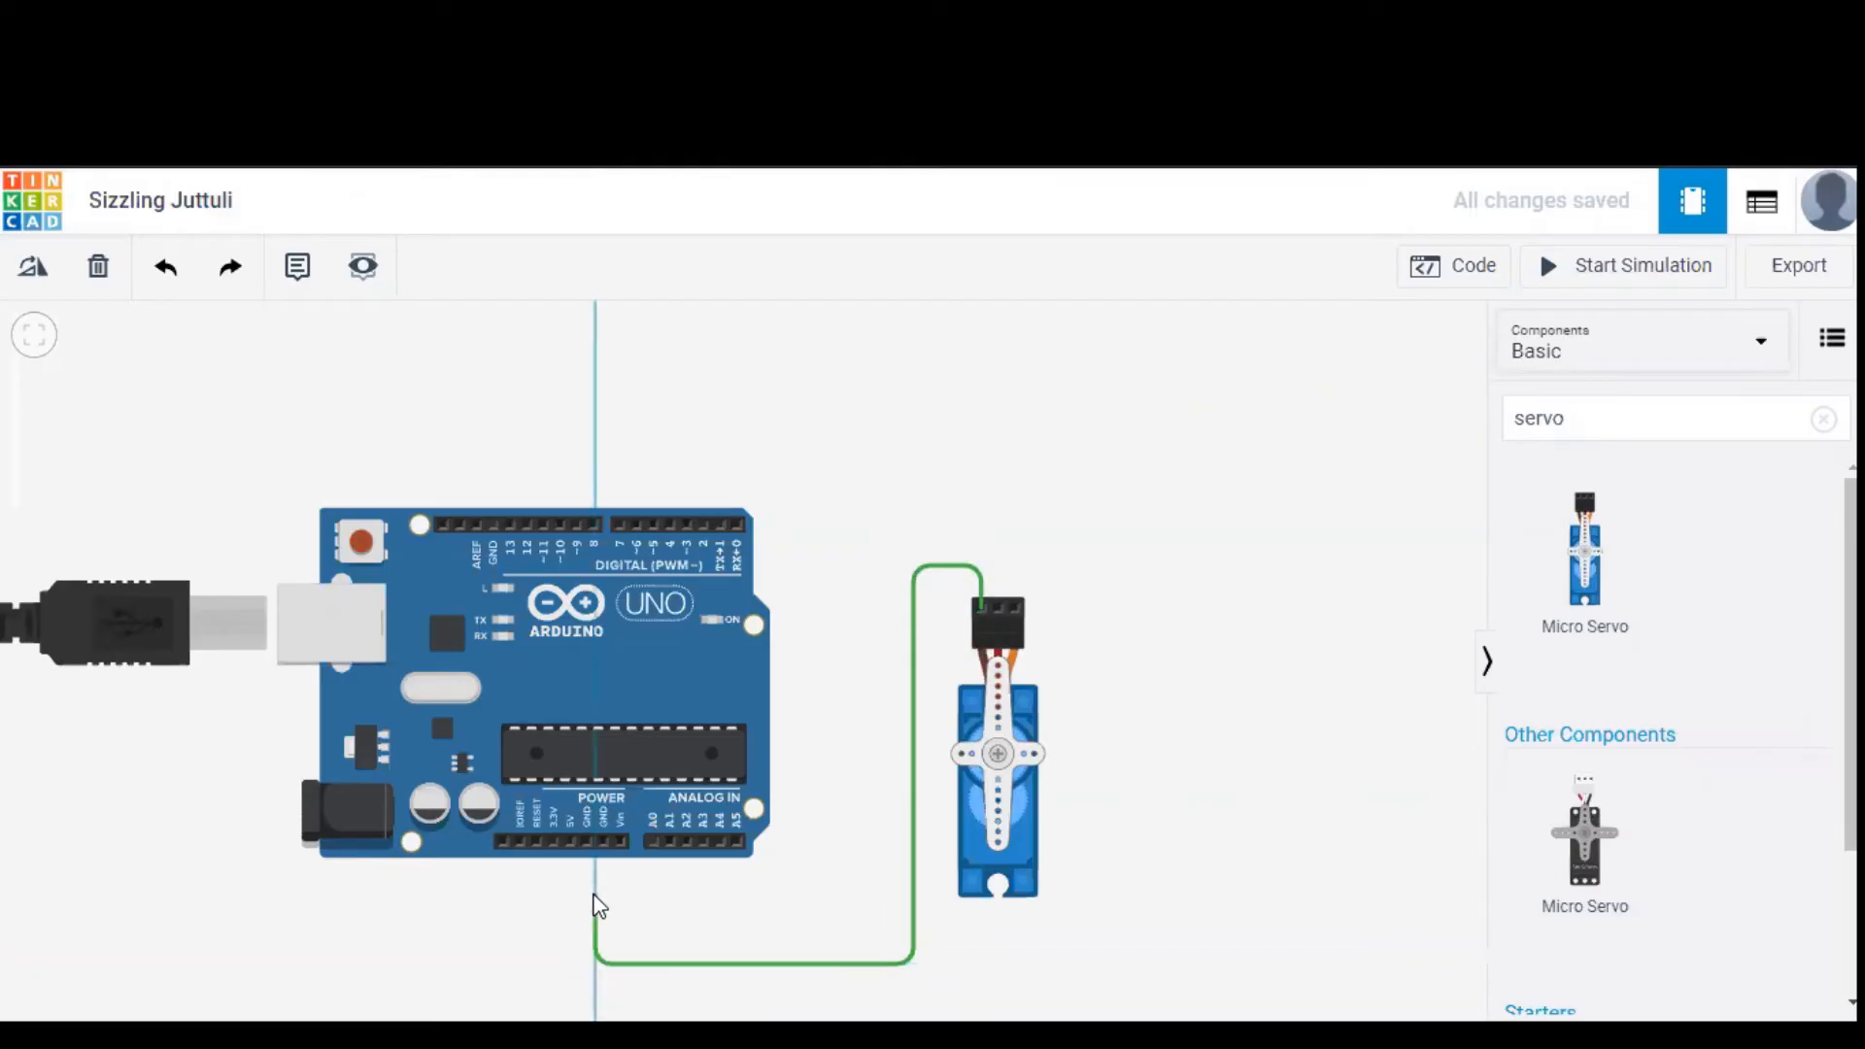
Wire the servo ground to GND and power to 5V, colouring the 5V wire red.
left_click(595, 965)
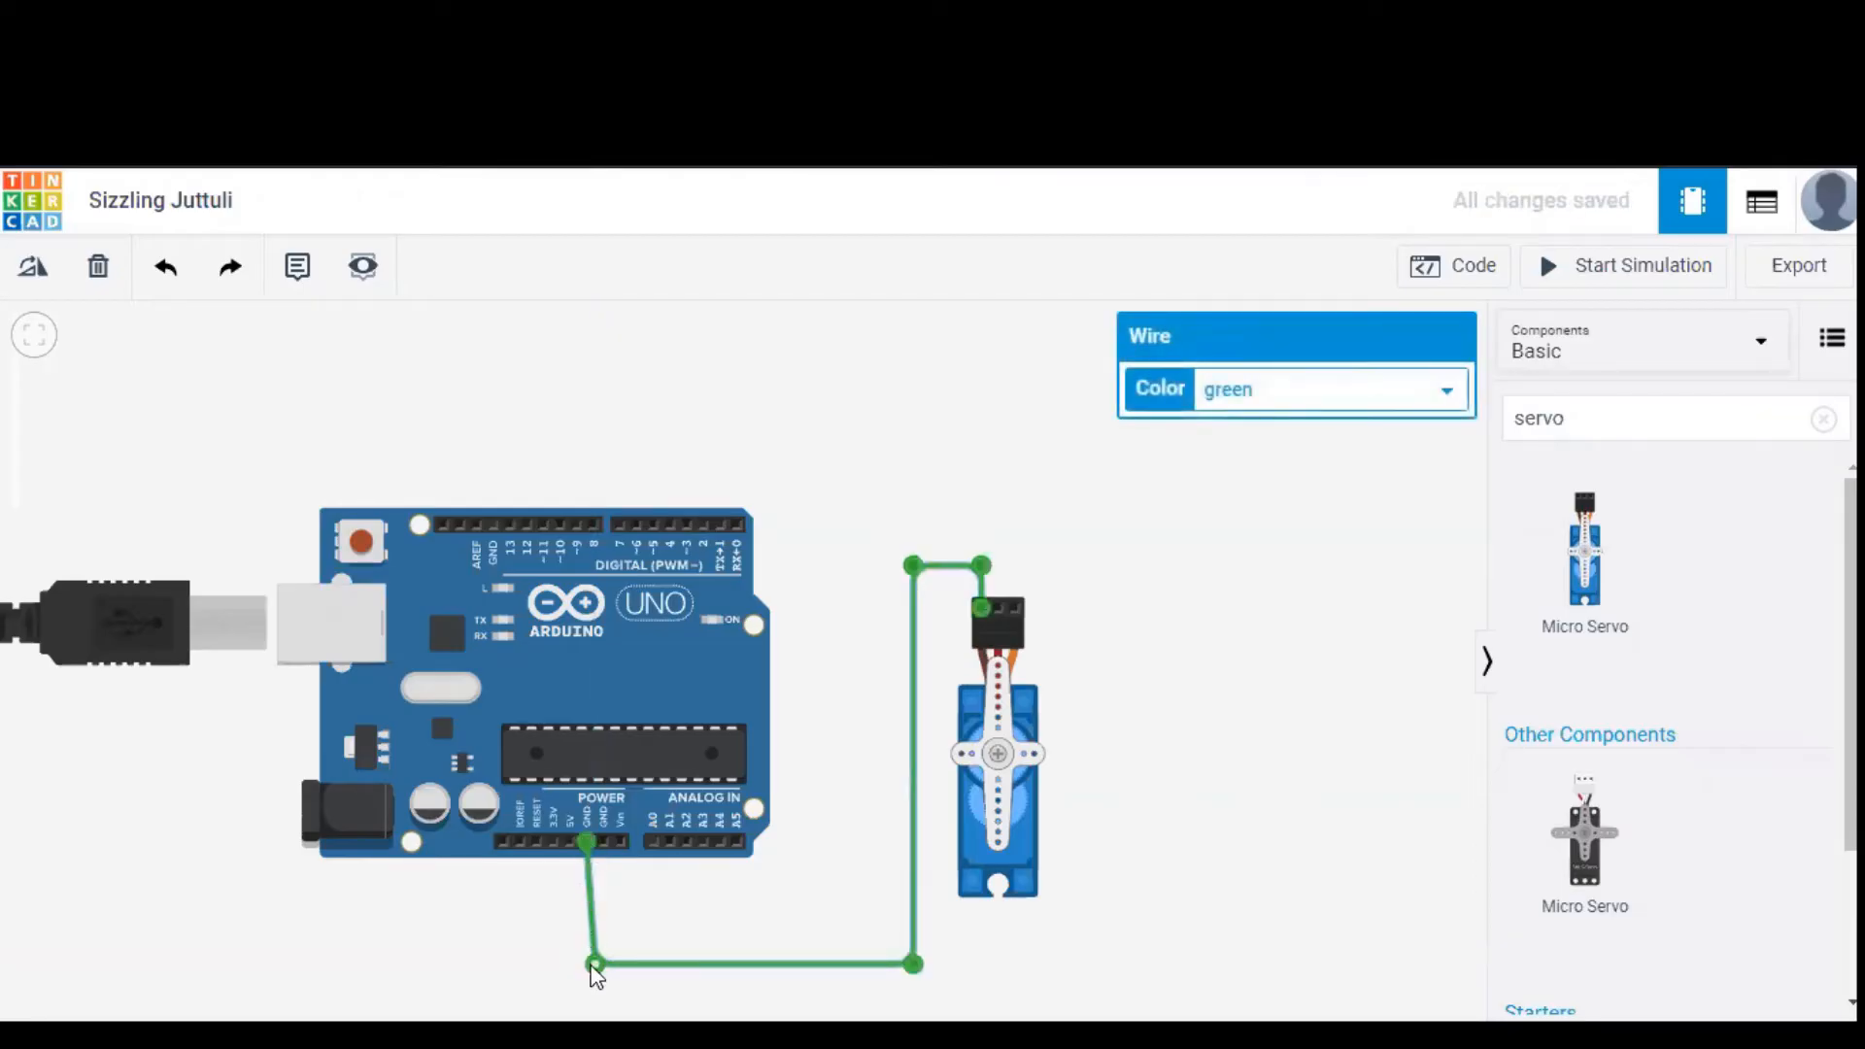
mouse_move(997, 610)
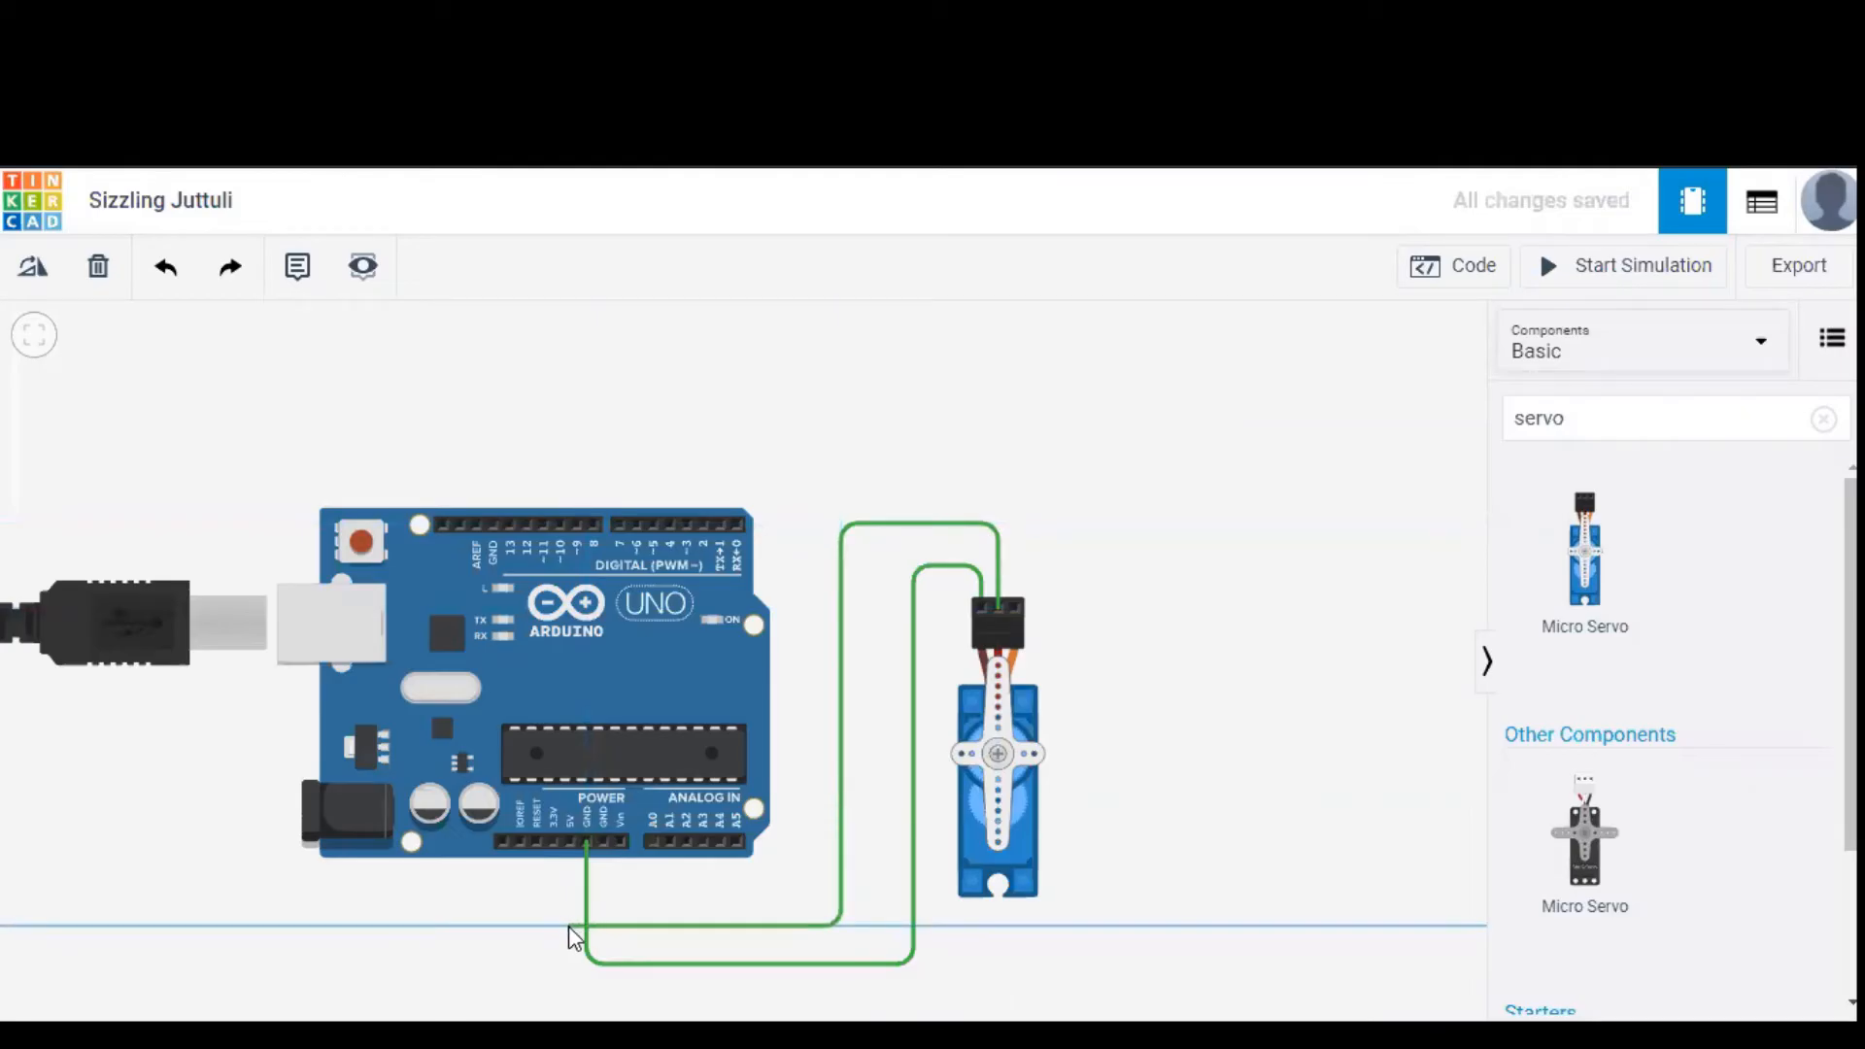
mouse_move(570, 845)
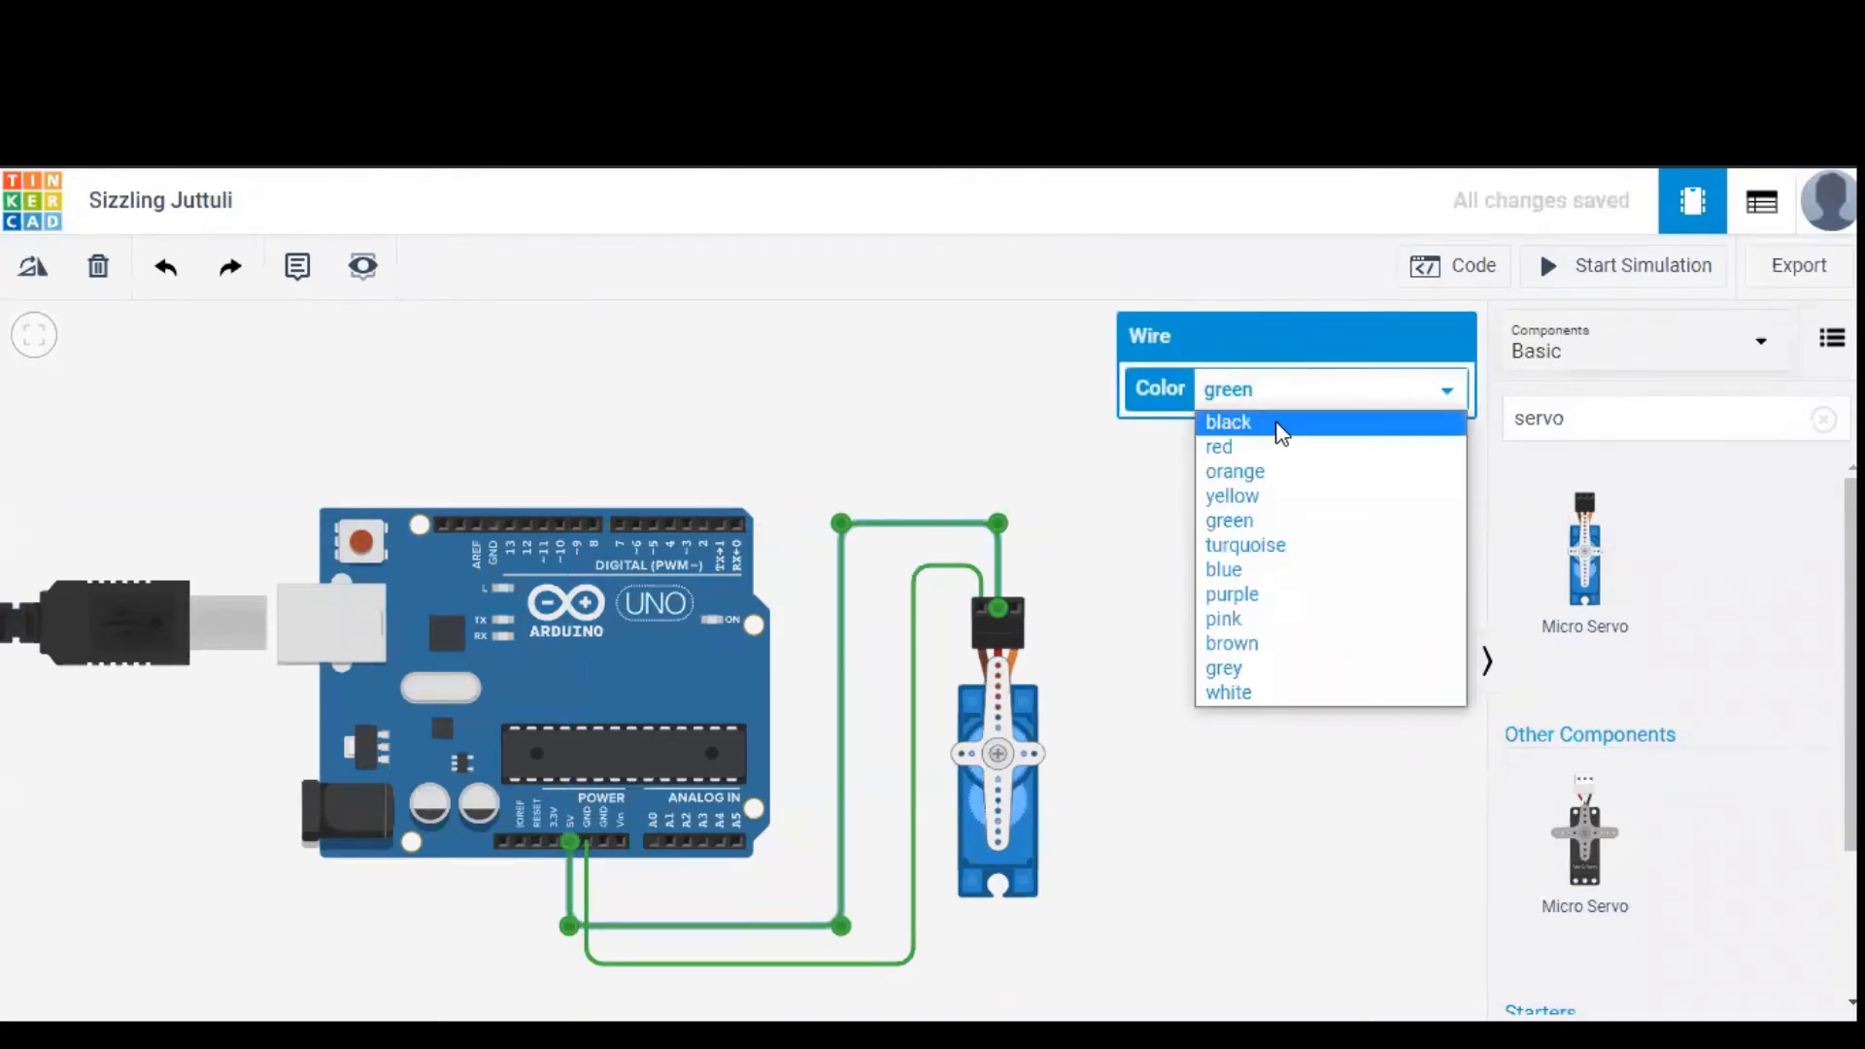
left_click(1219, 446)
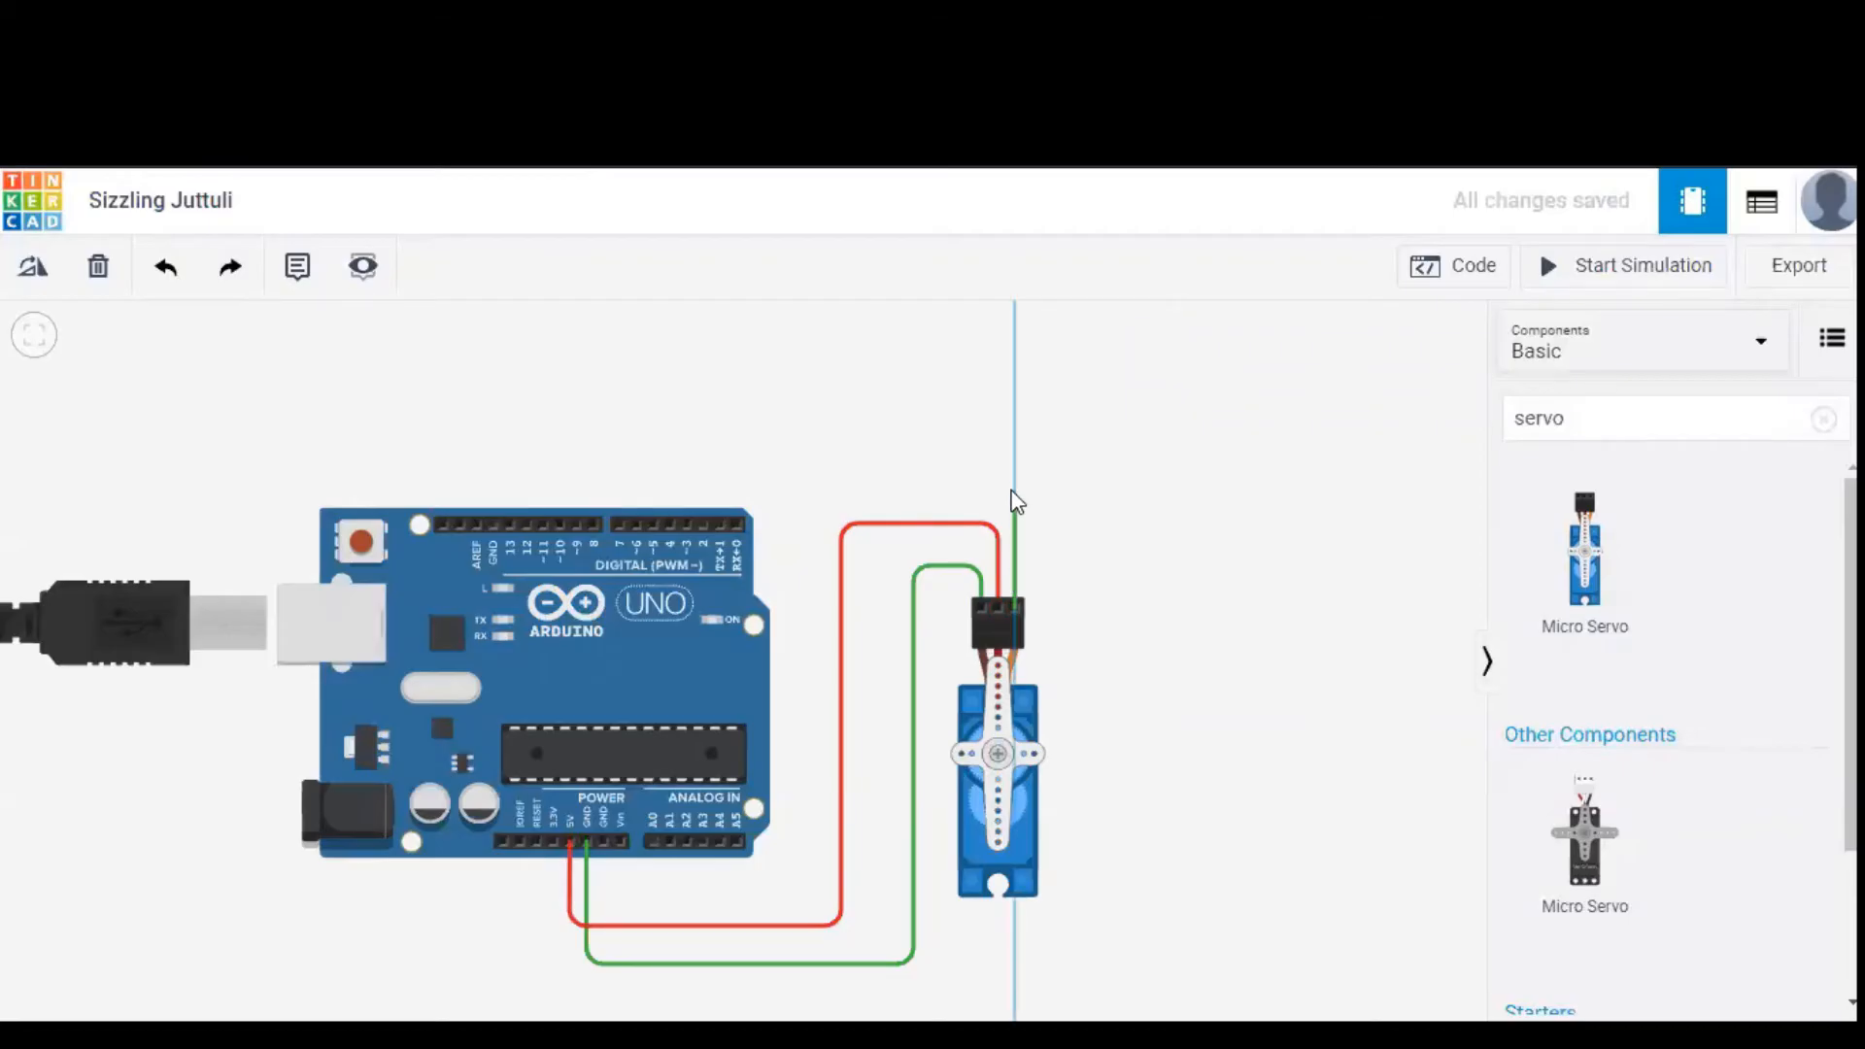
mouse_move(1013, 450)
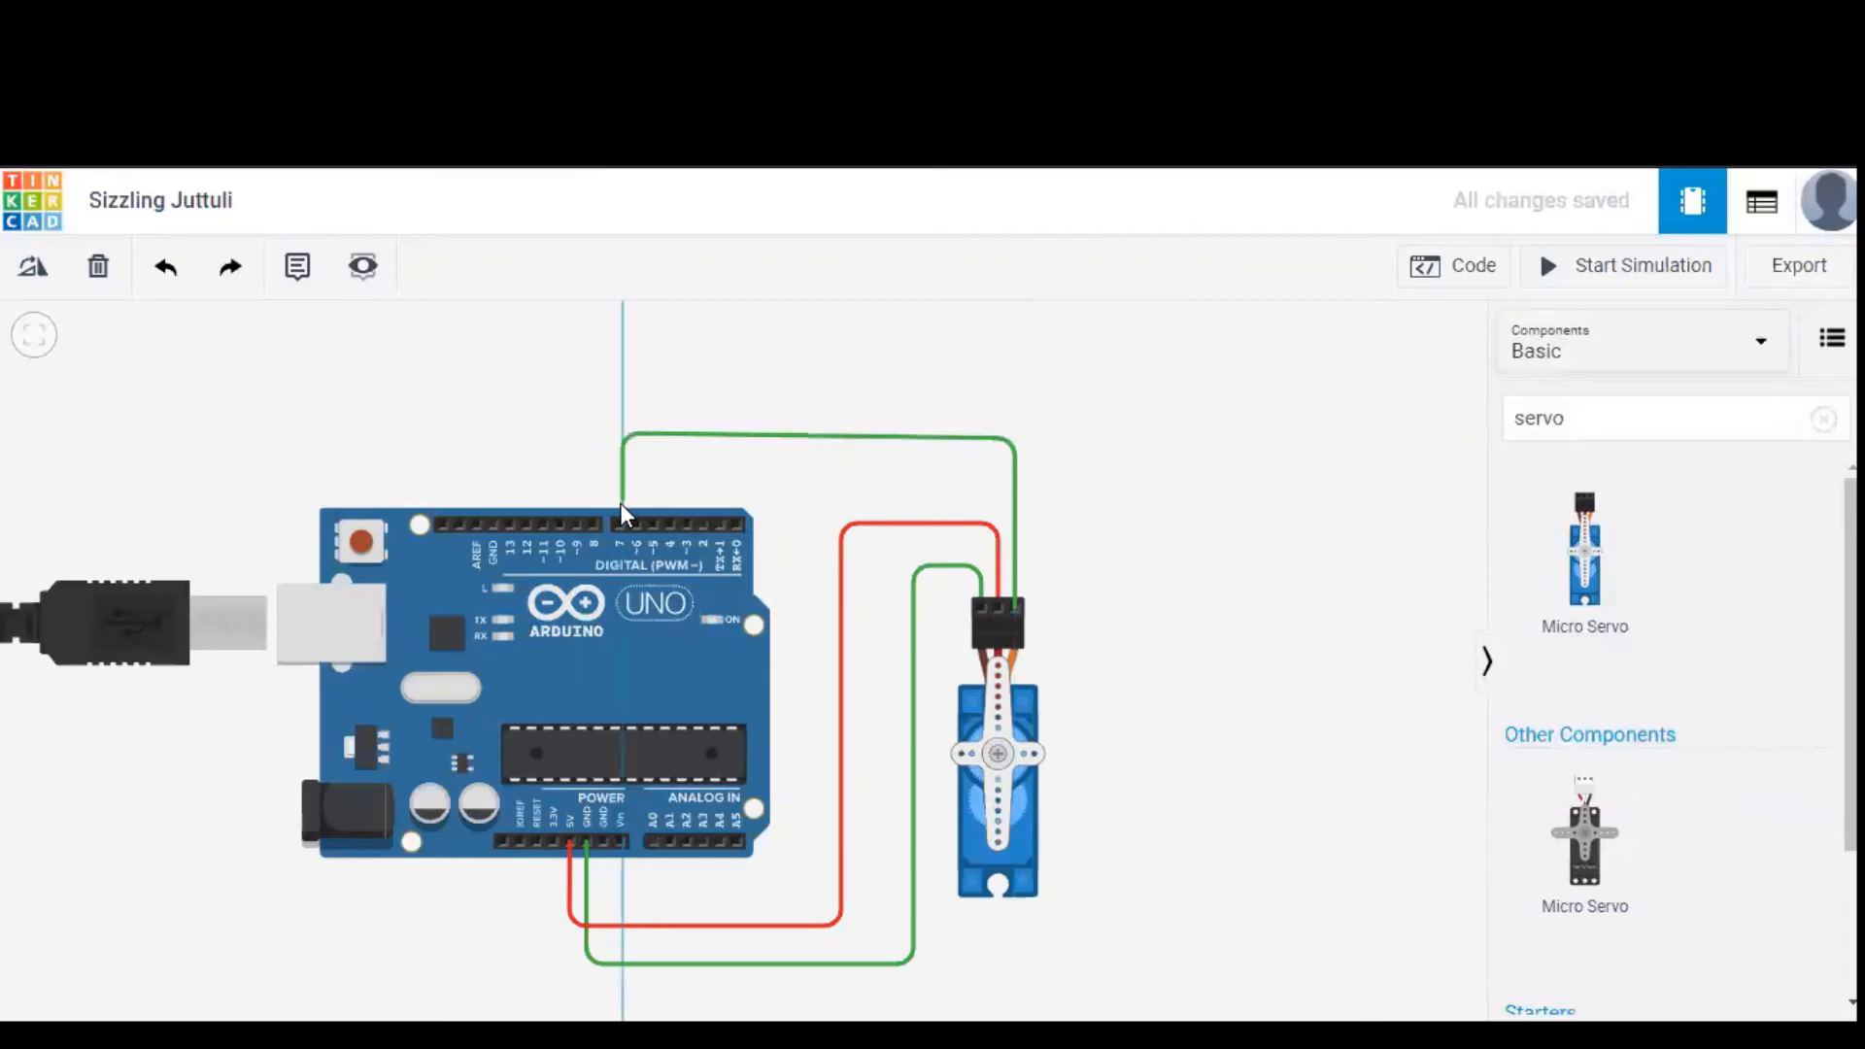
Run the servo signal wire to digital pin 7 and colour it blue.
left_click(621, 435)
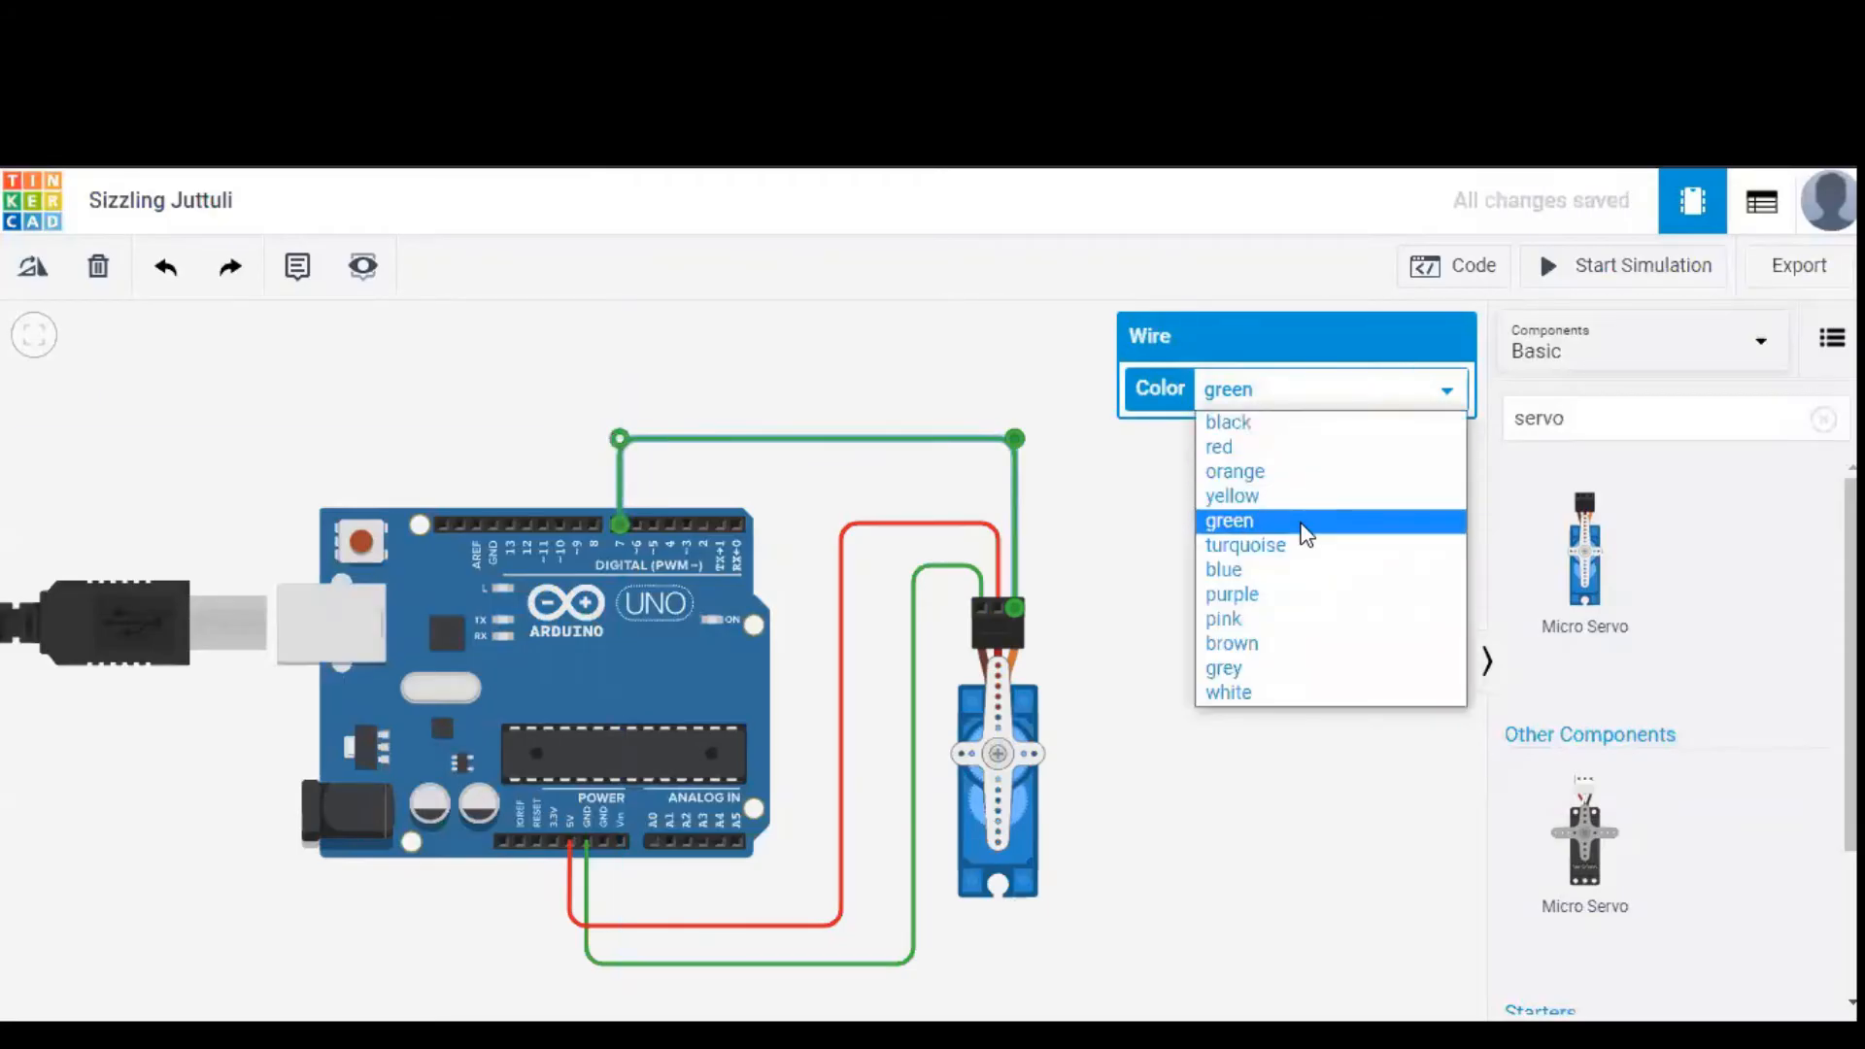
left_click(1223, 570)
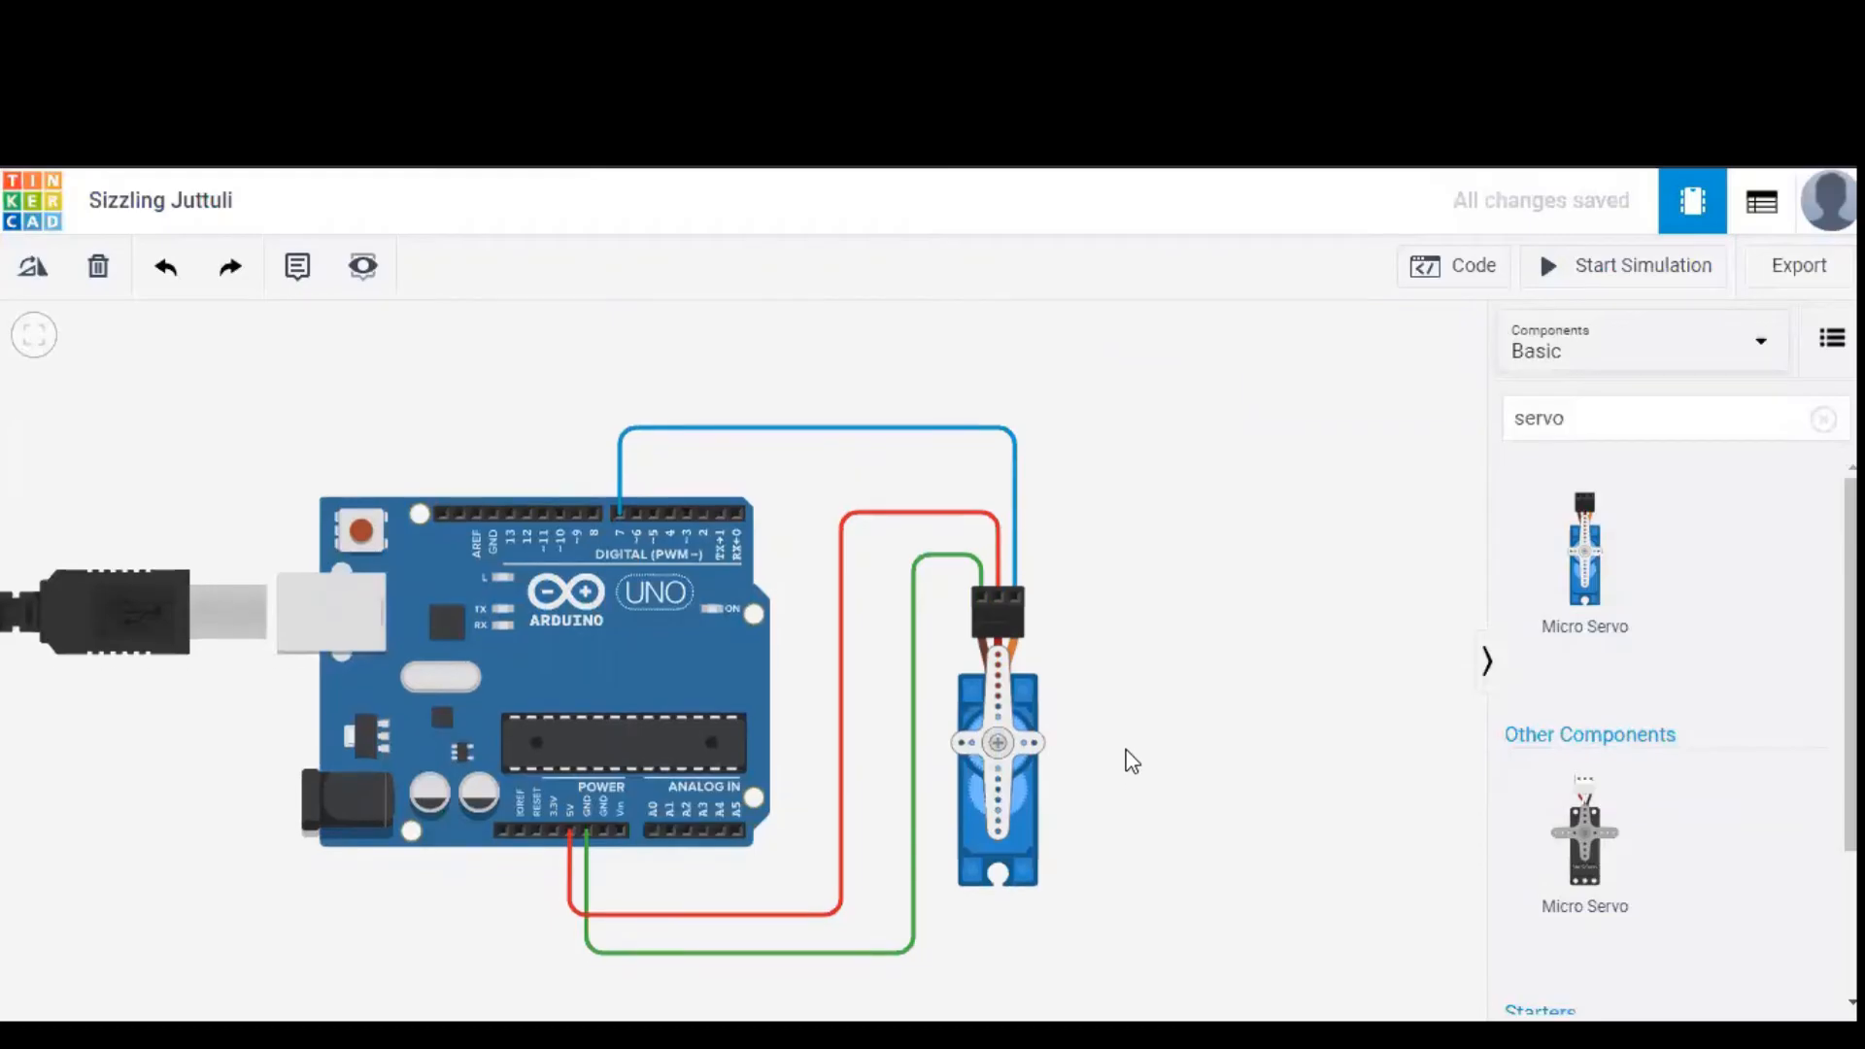
mouse_move(1136, 263)
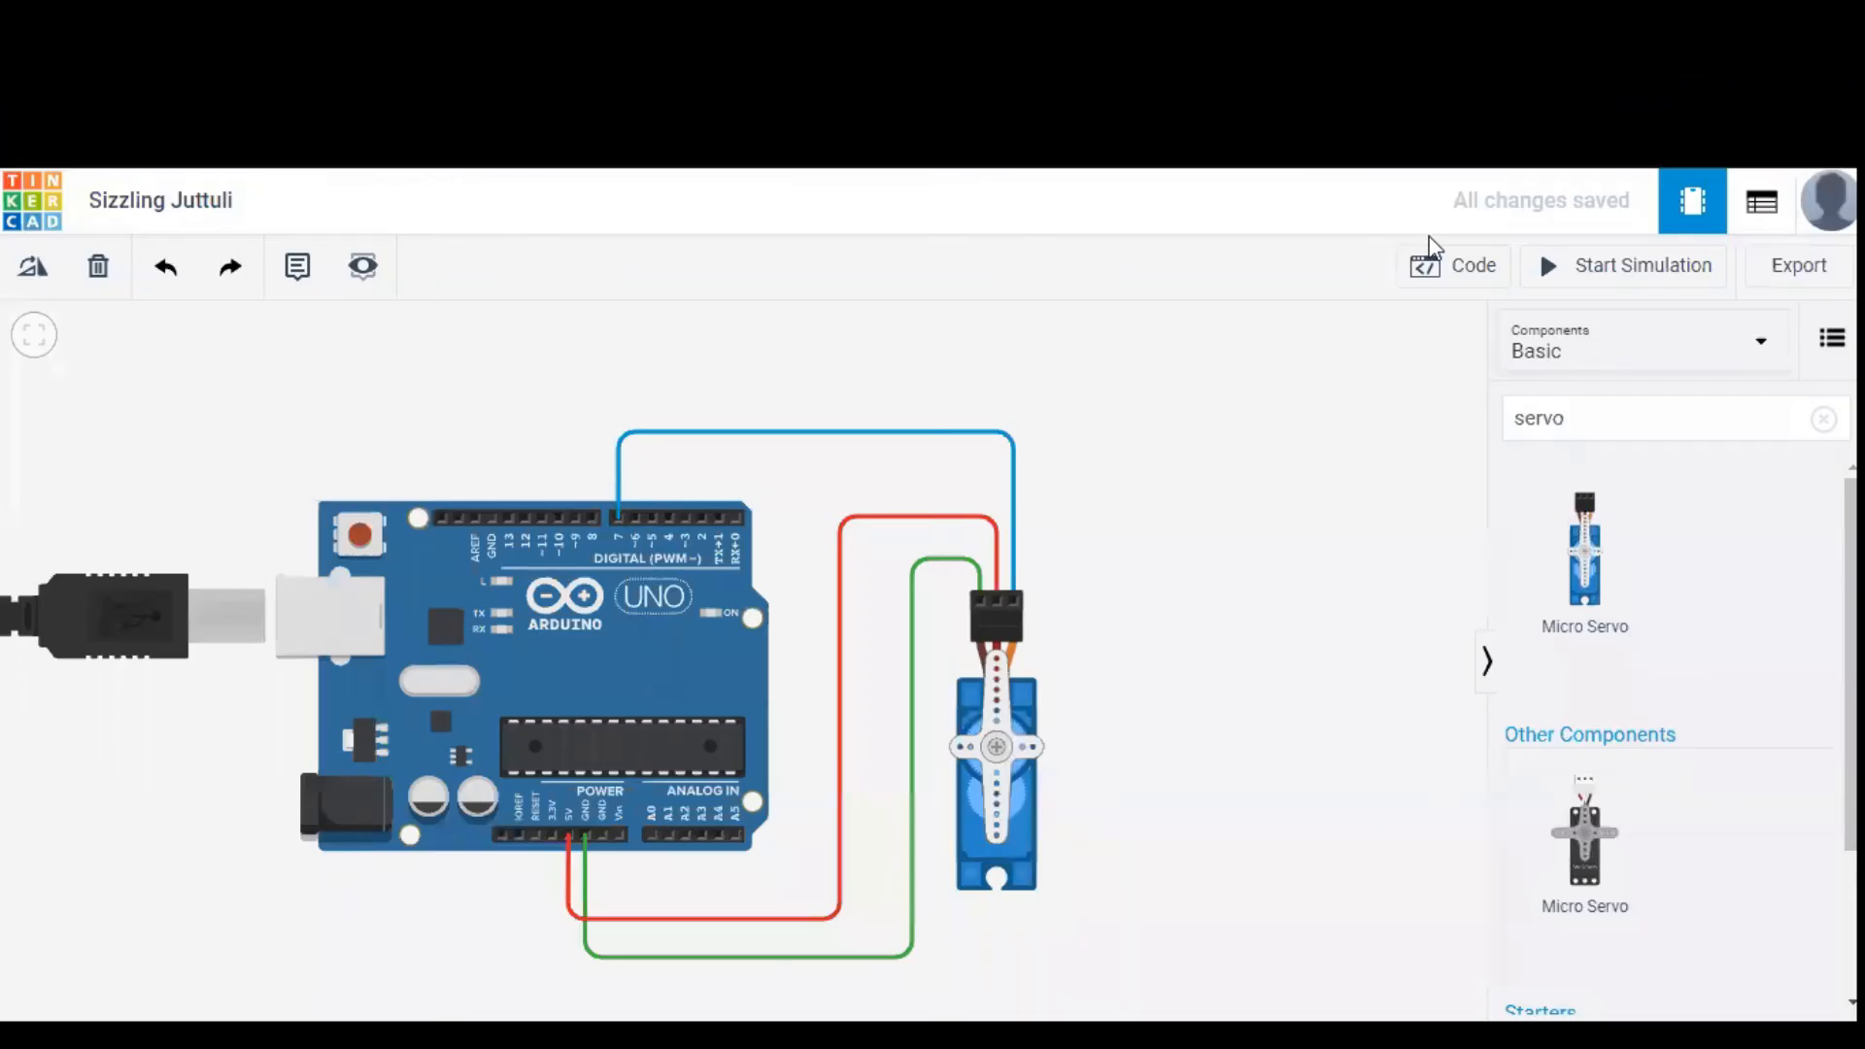
mouse_move(1255, 599)
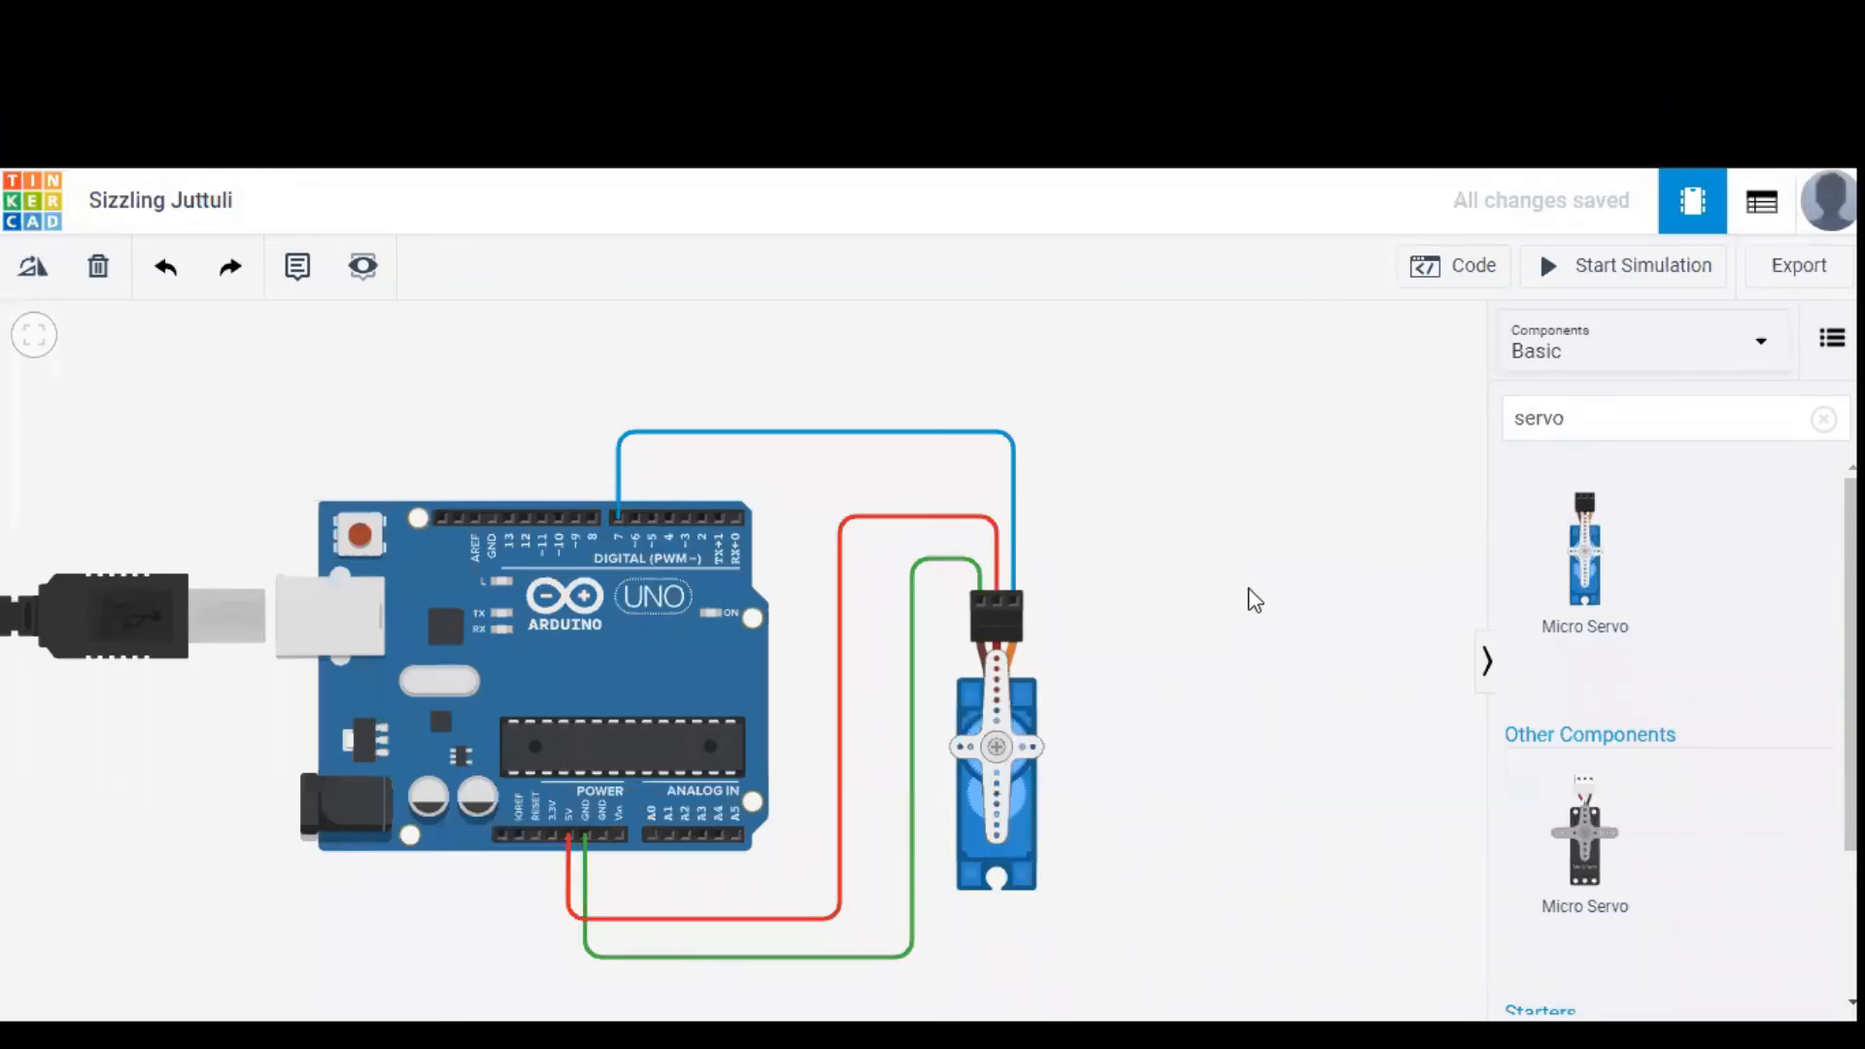
Switch the Arduino code panel from Blocks to Text, confirming the block code discard.
left_click(1453, 265)
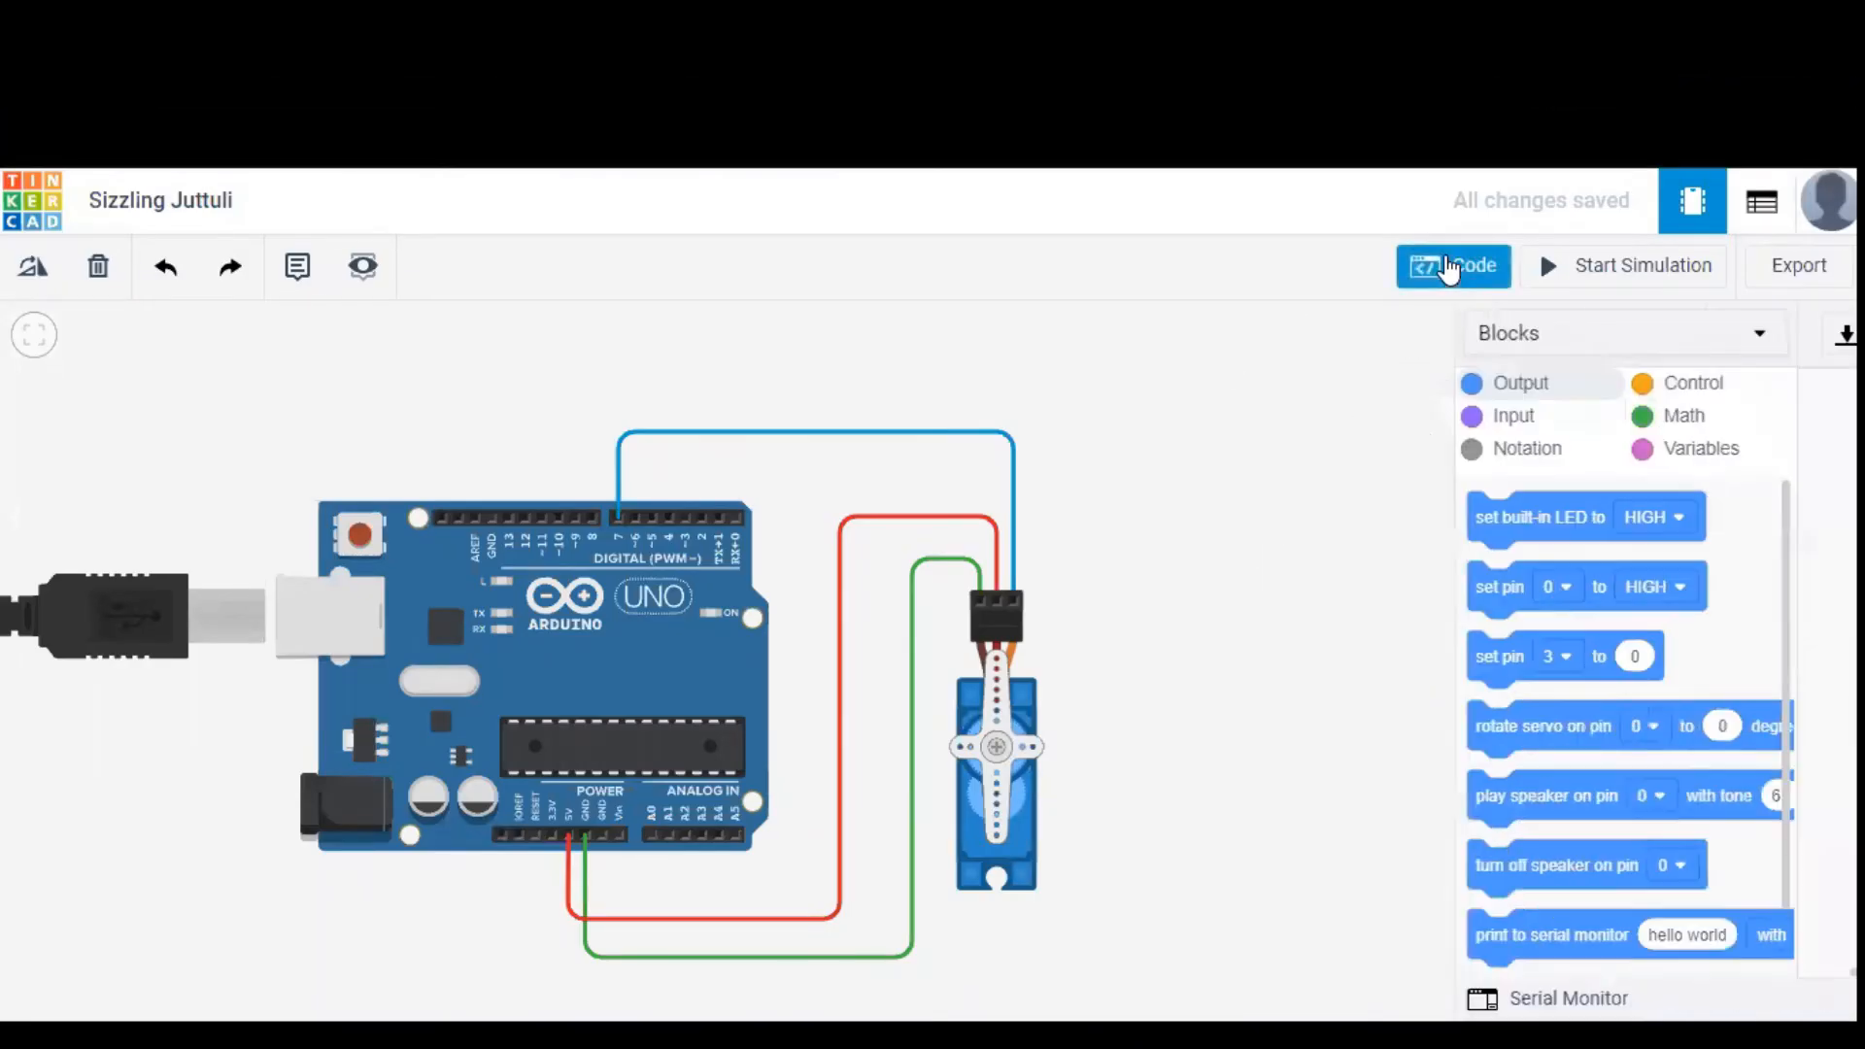
left_click(1453, 265)
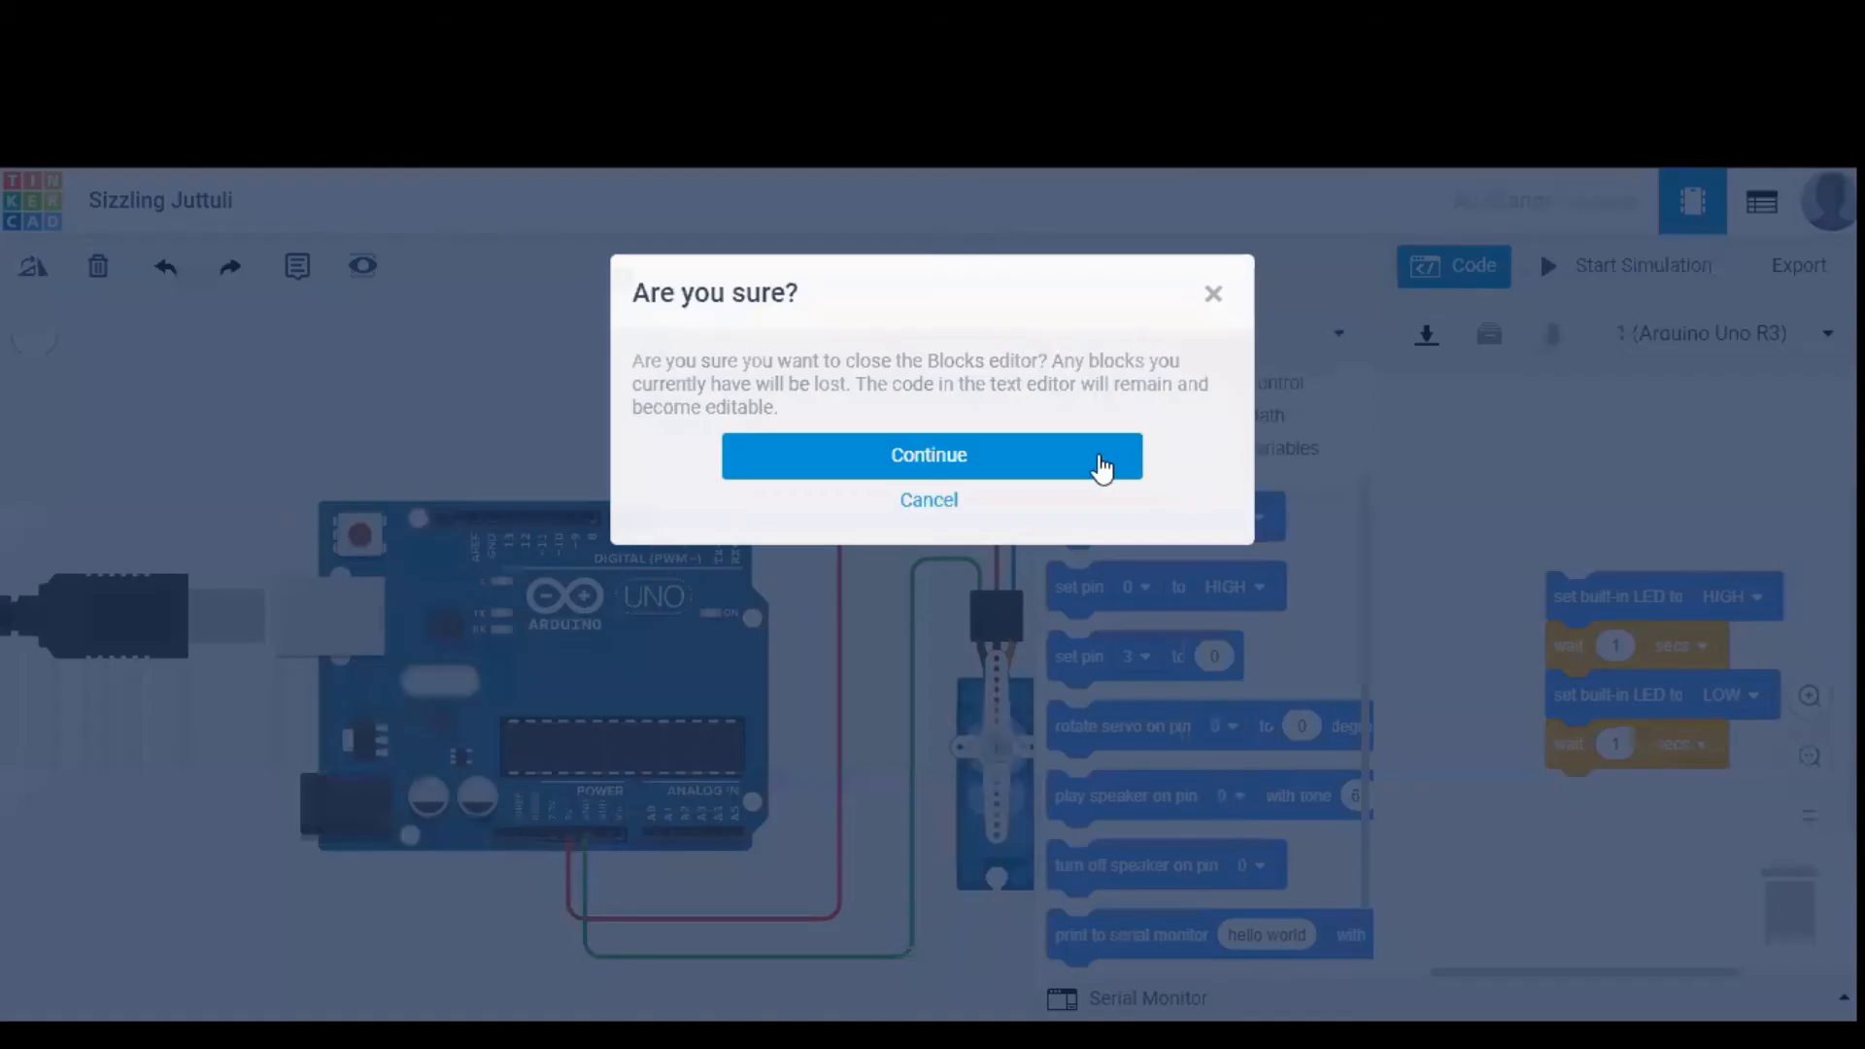
left_click(928, 454)
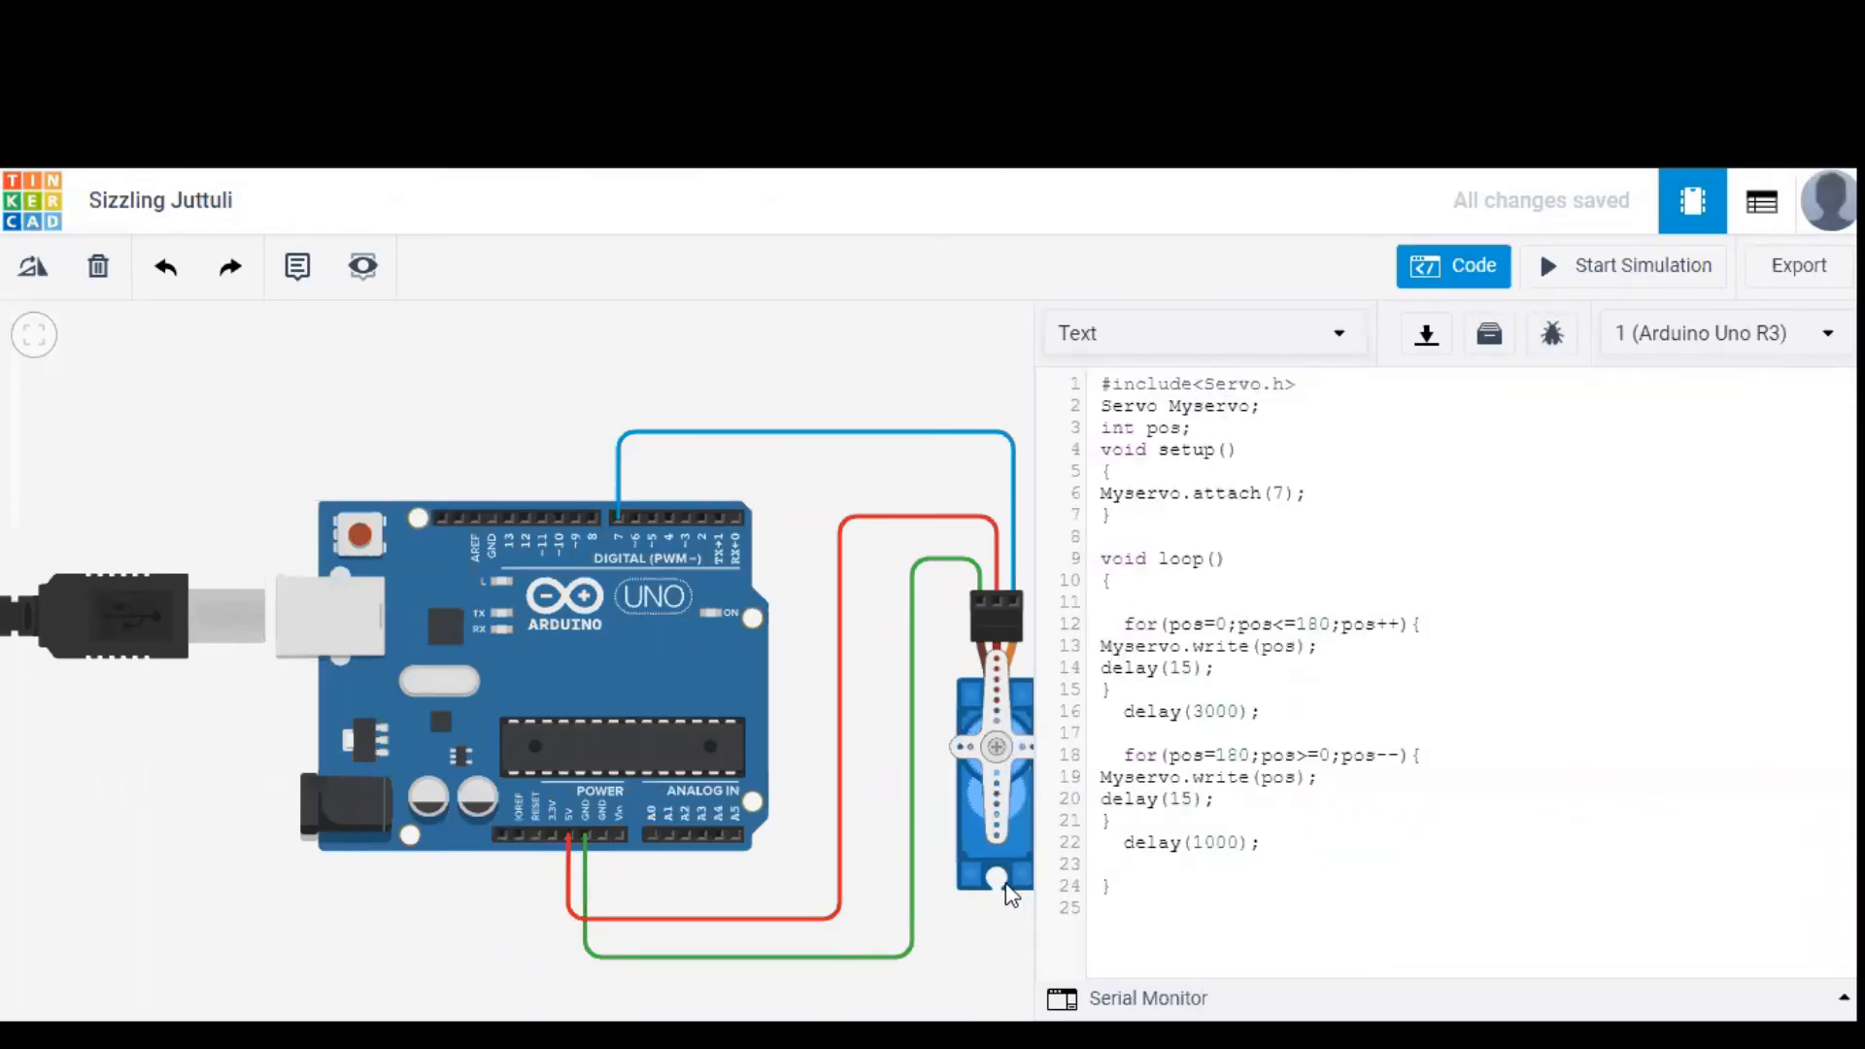
mouse_move(952, 958)
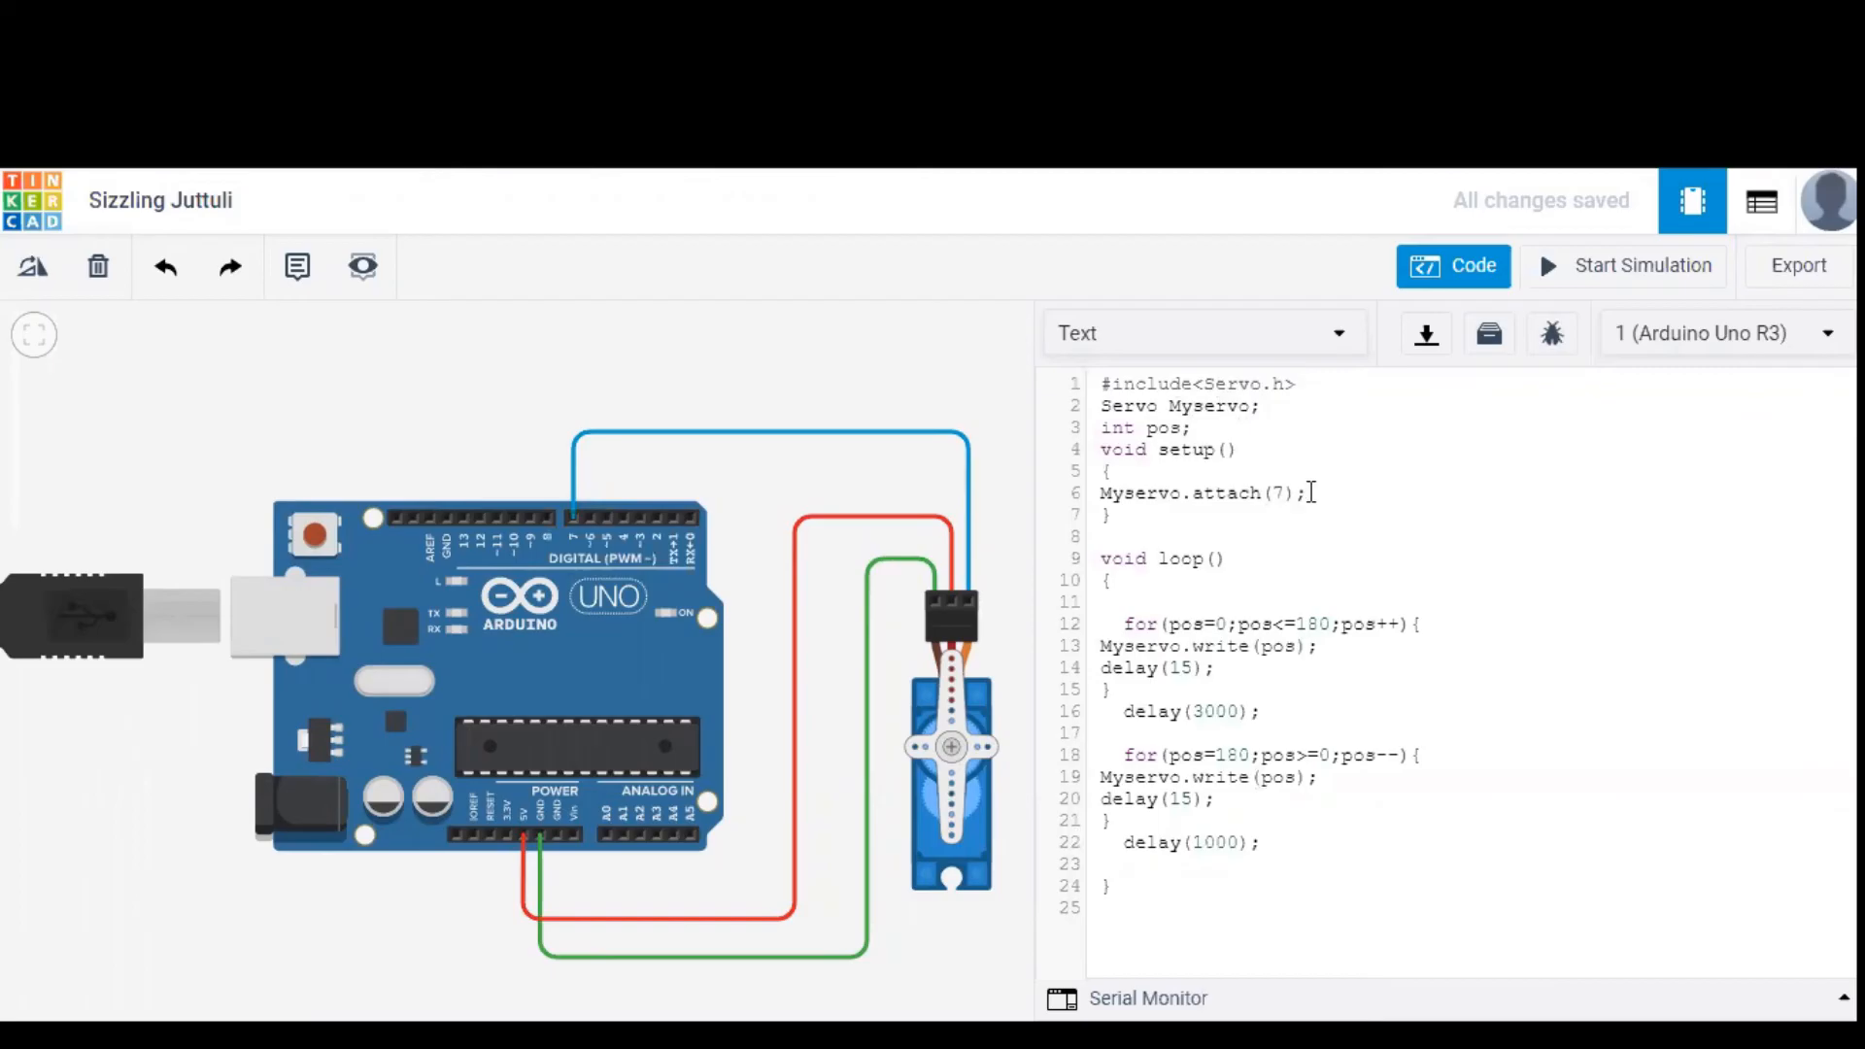
left_click(1325, 573)
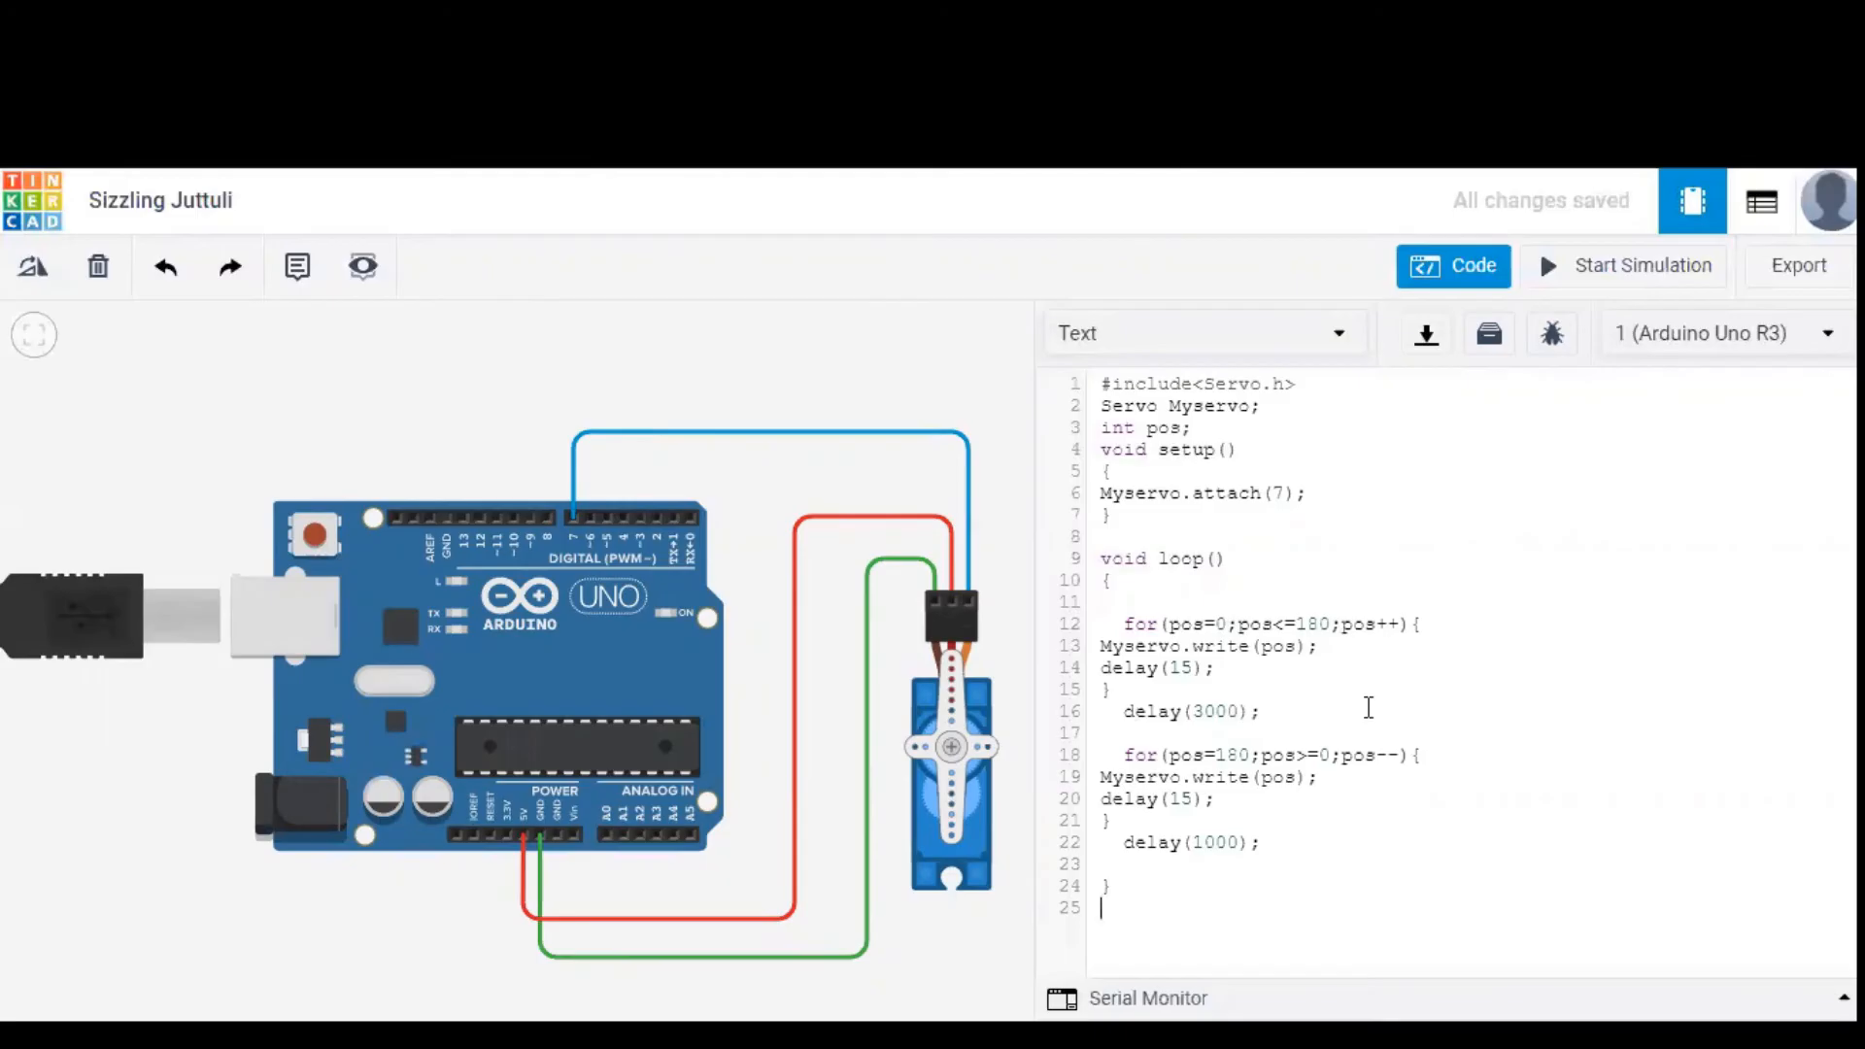
mouse_move(1362, 780)
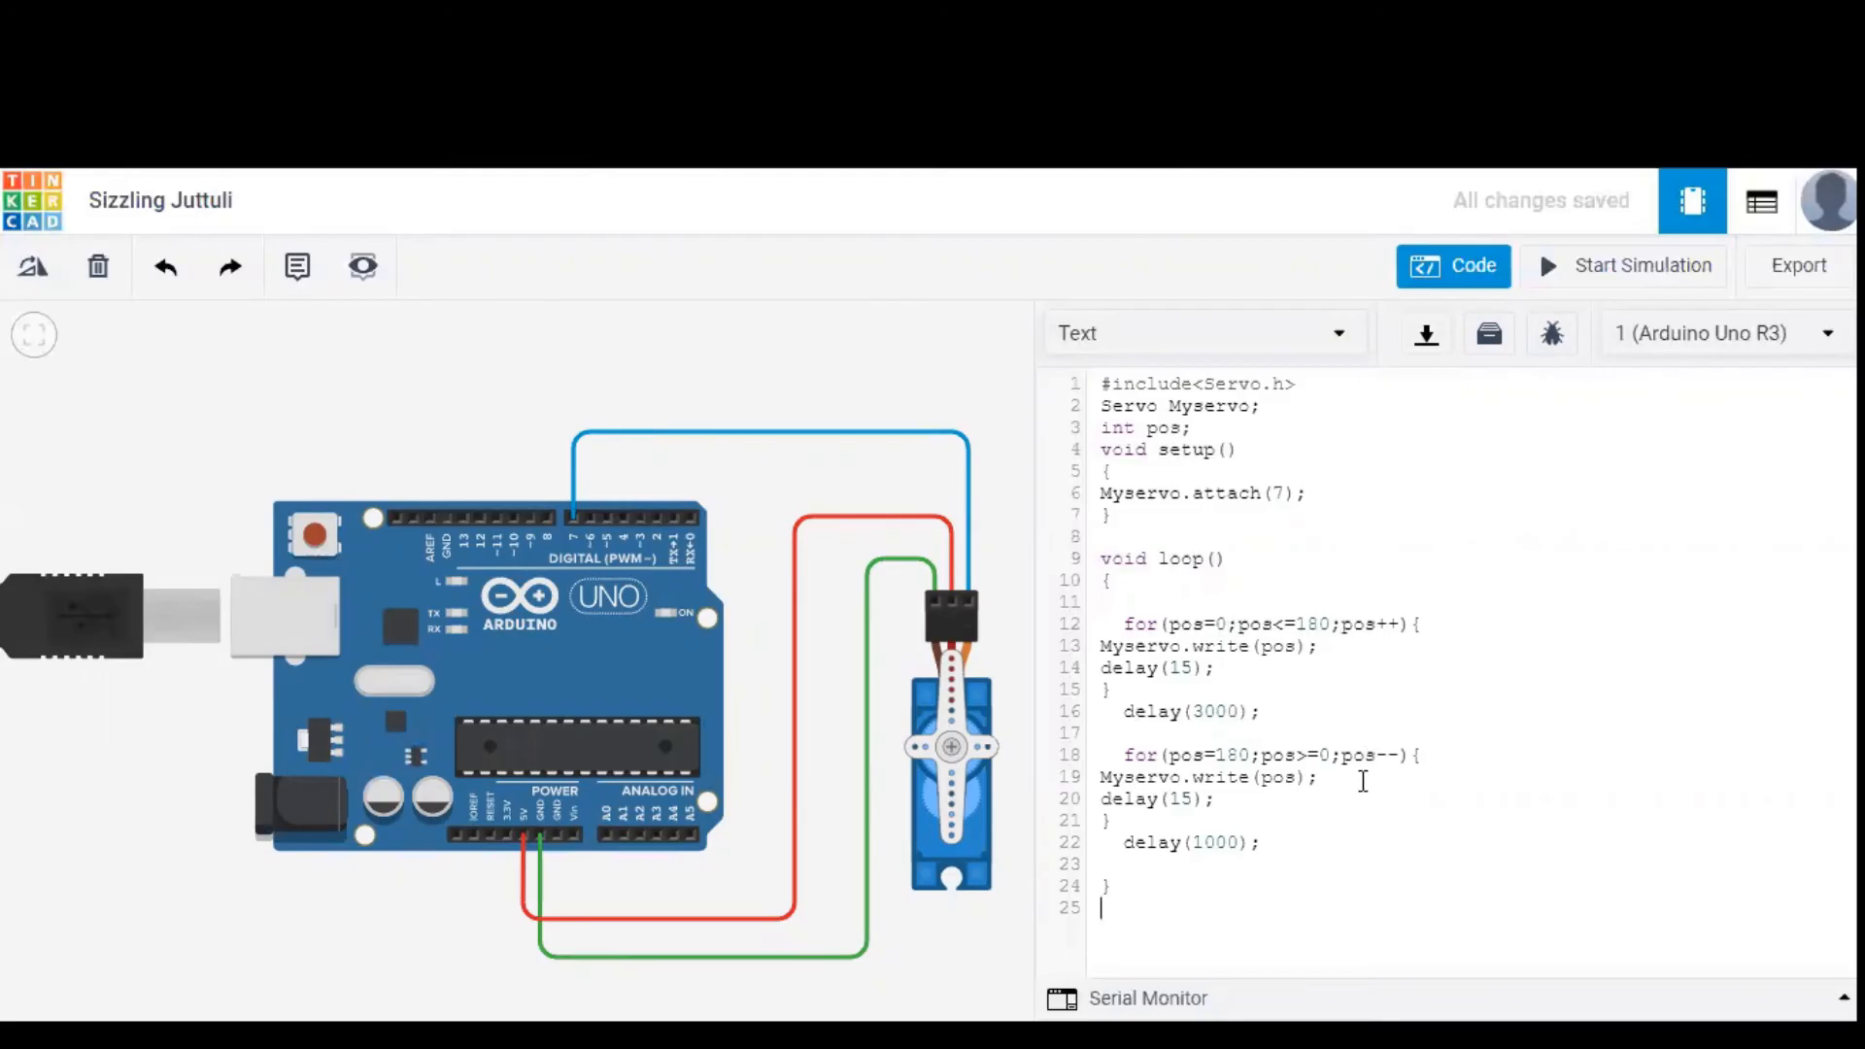
mouse_move(1351, 796)
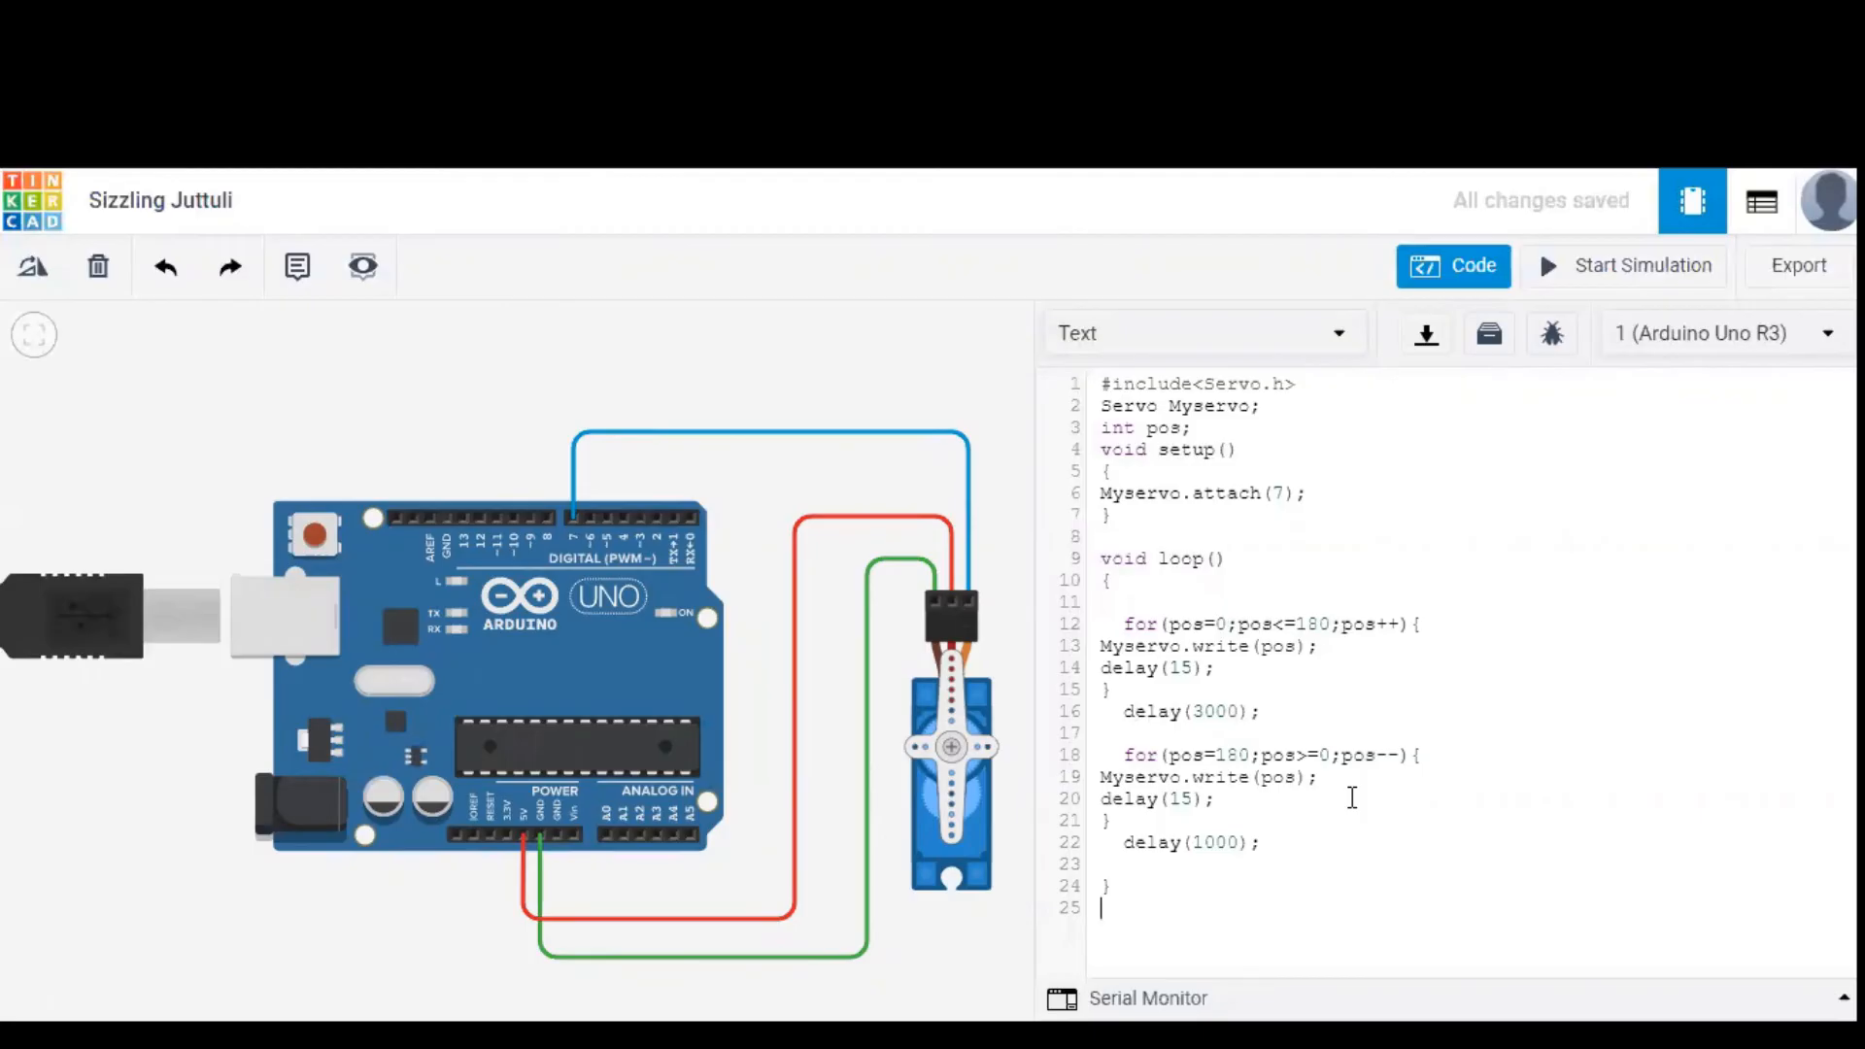
mouse_move(1579, 265)
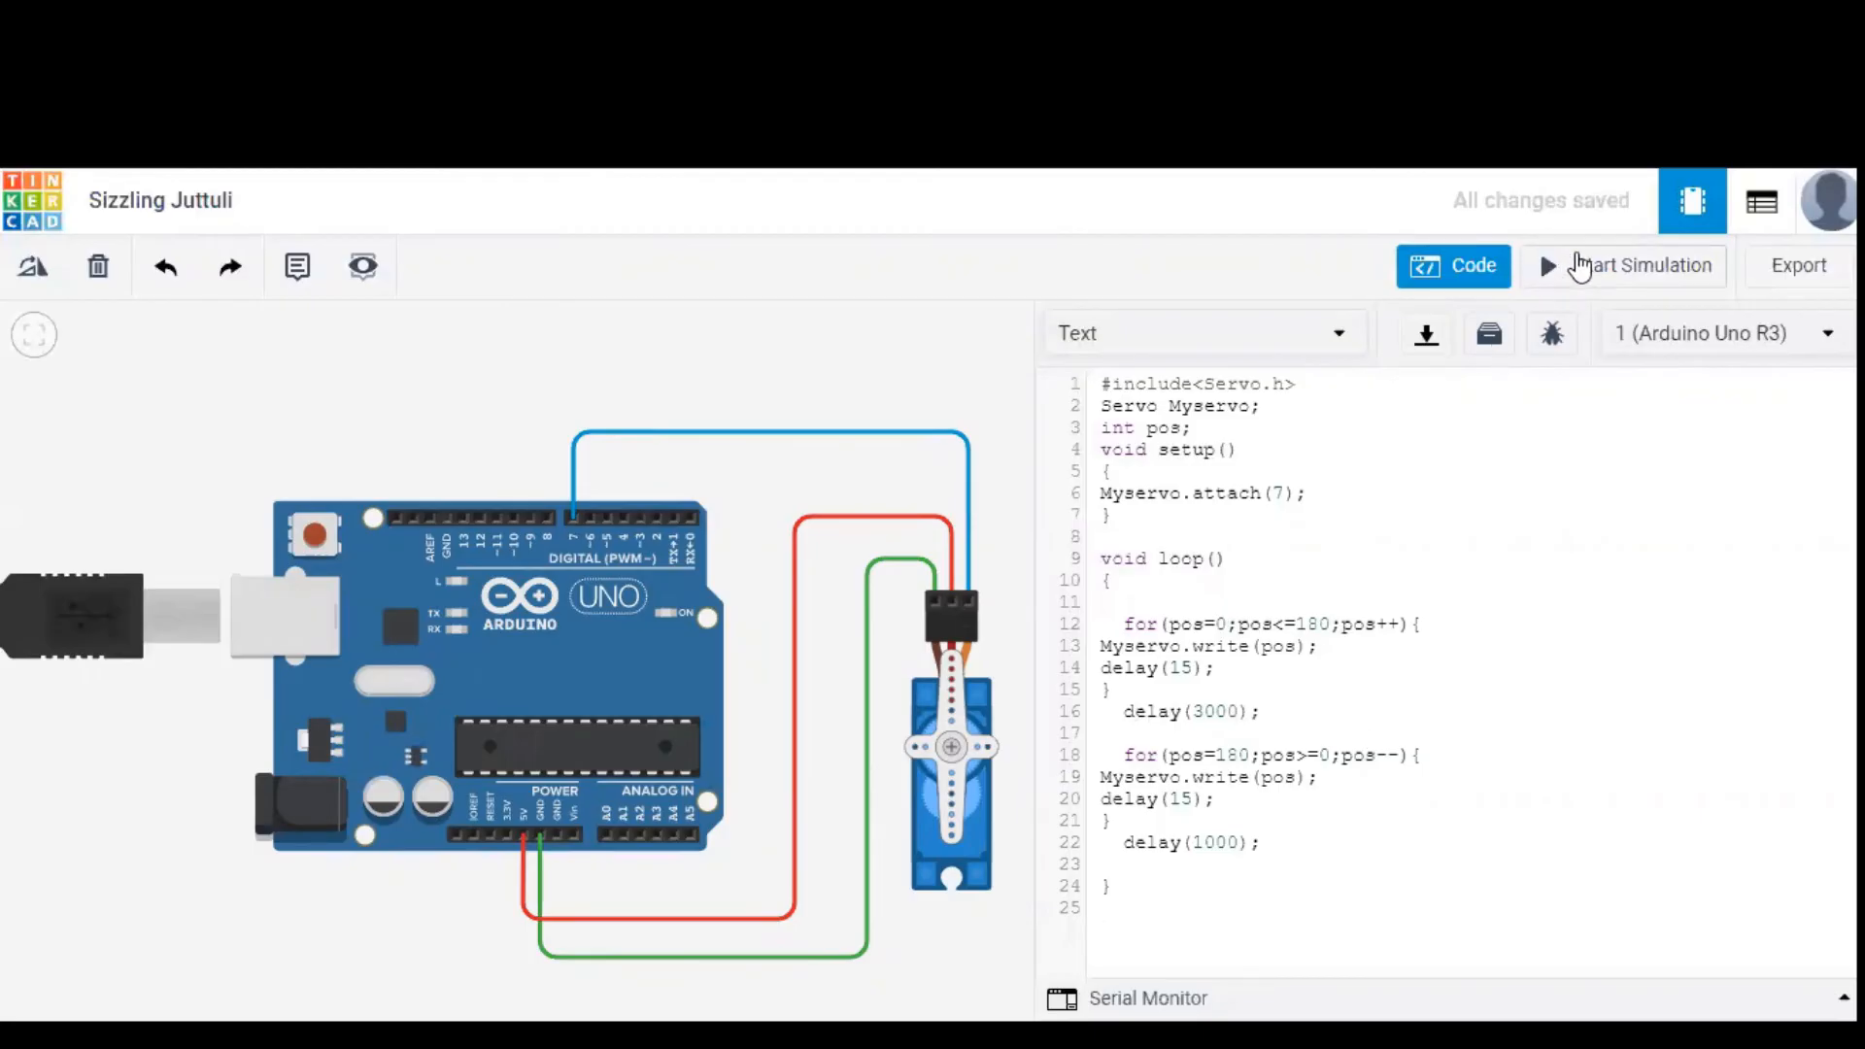
left_click(1639, 266)
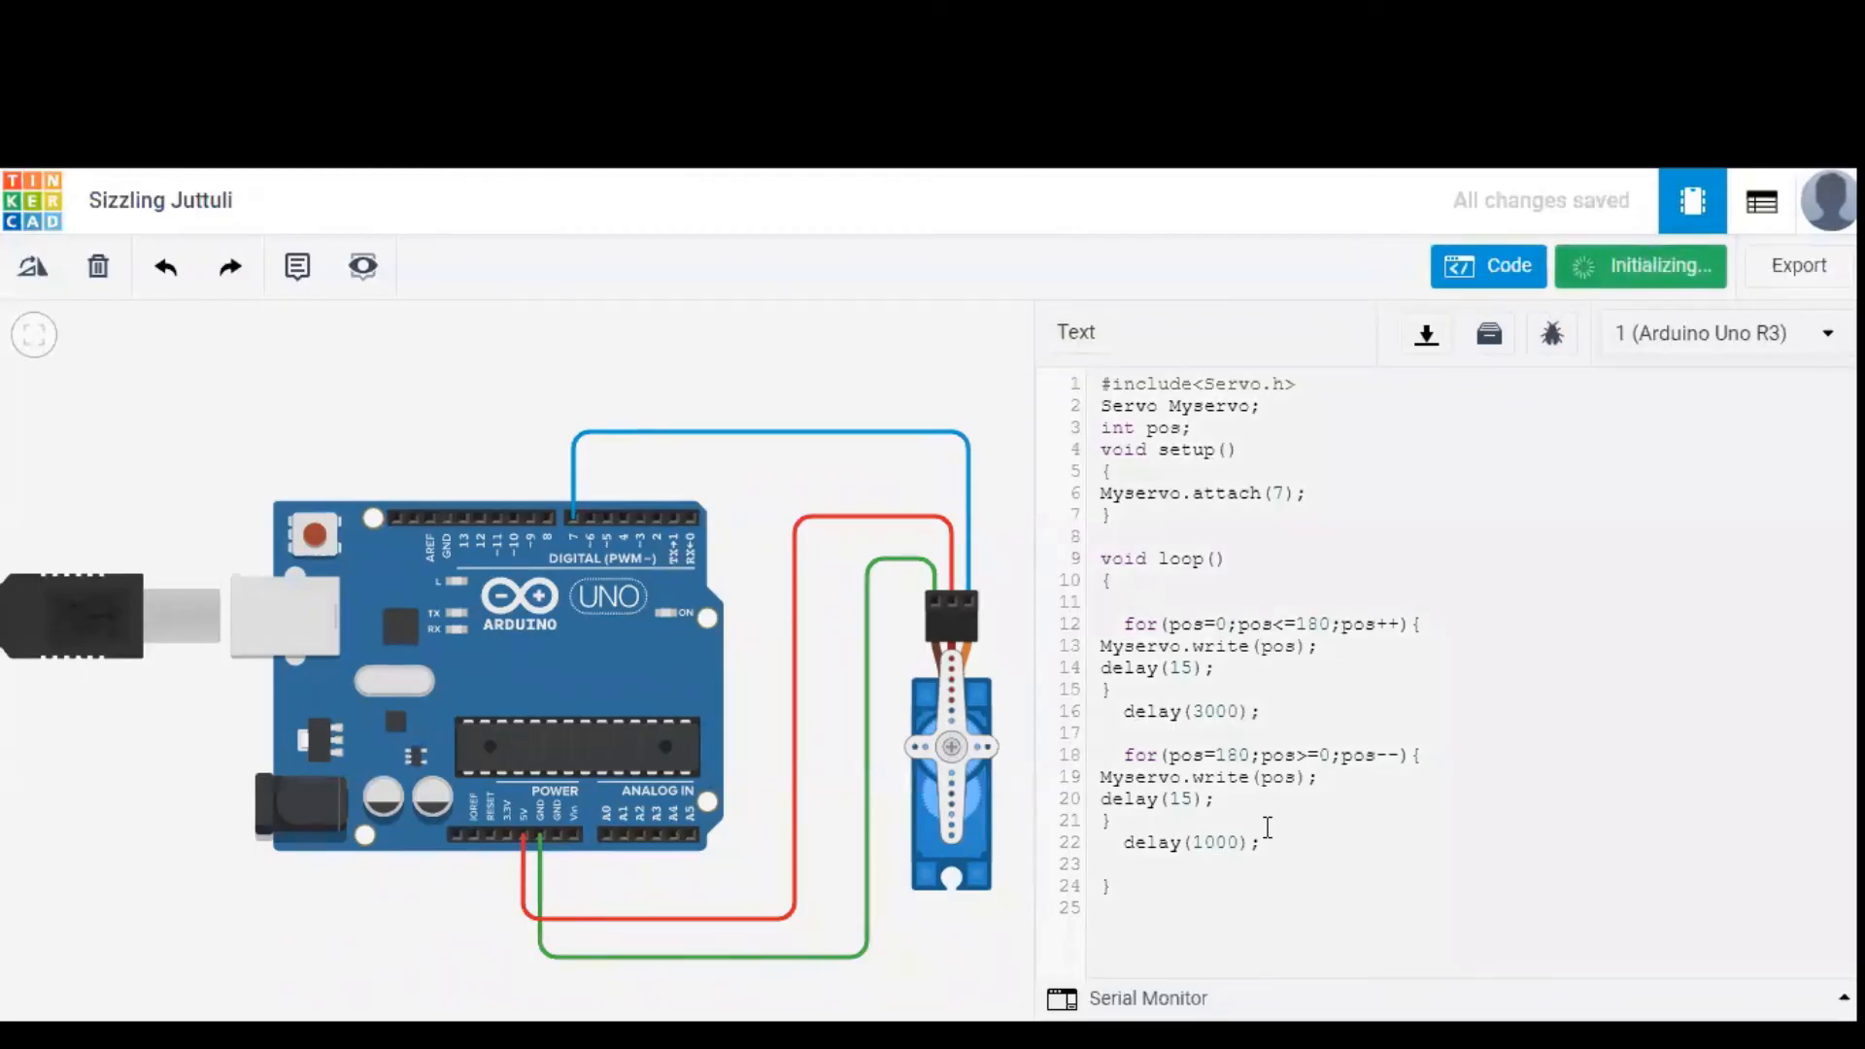
left_click(1642, 266)
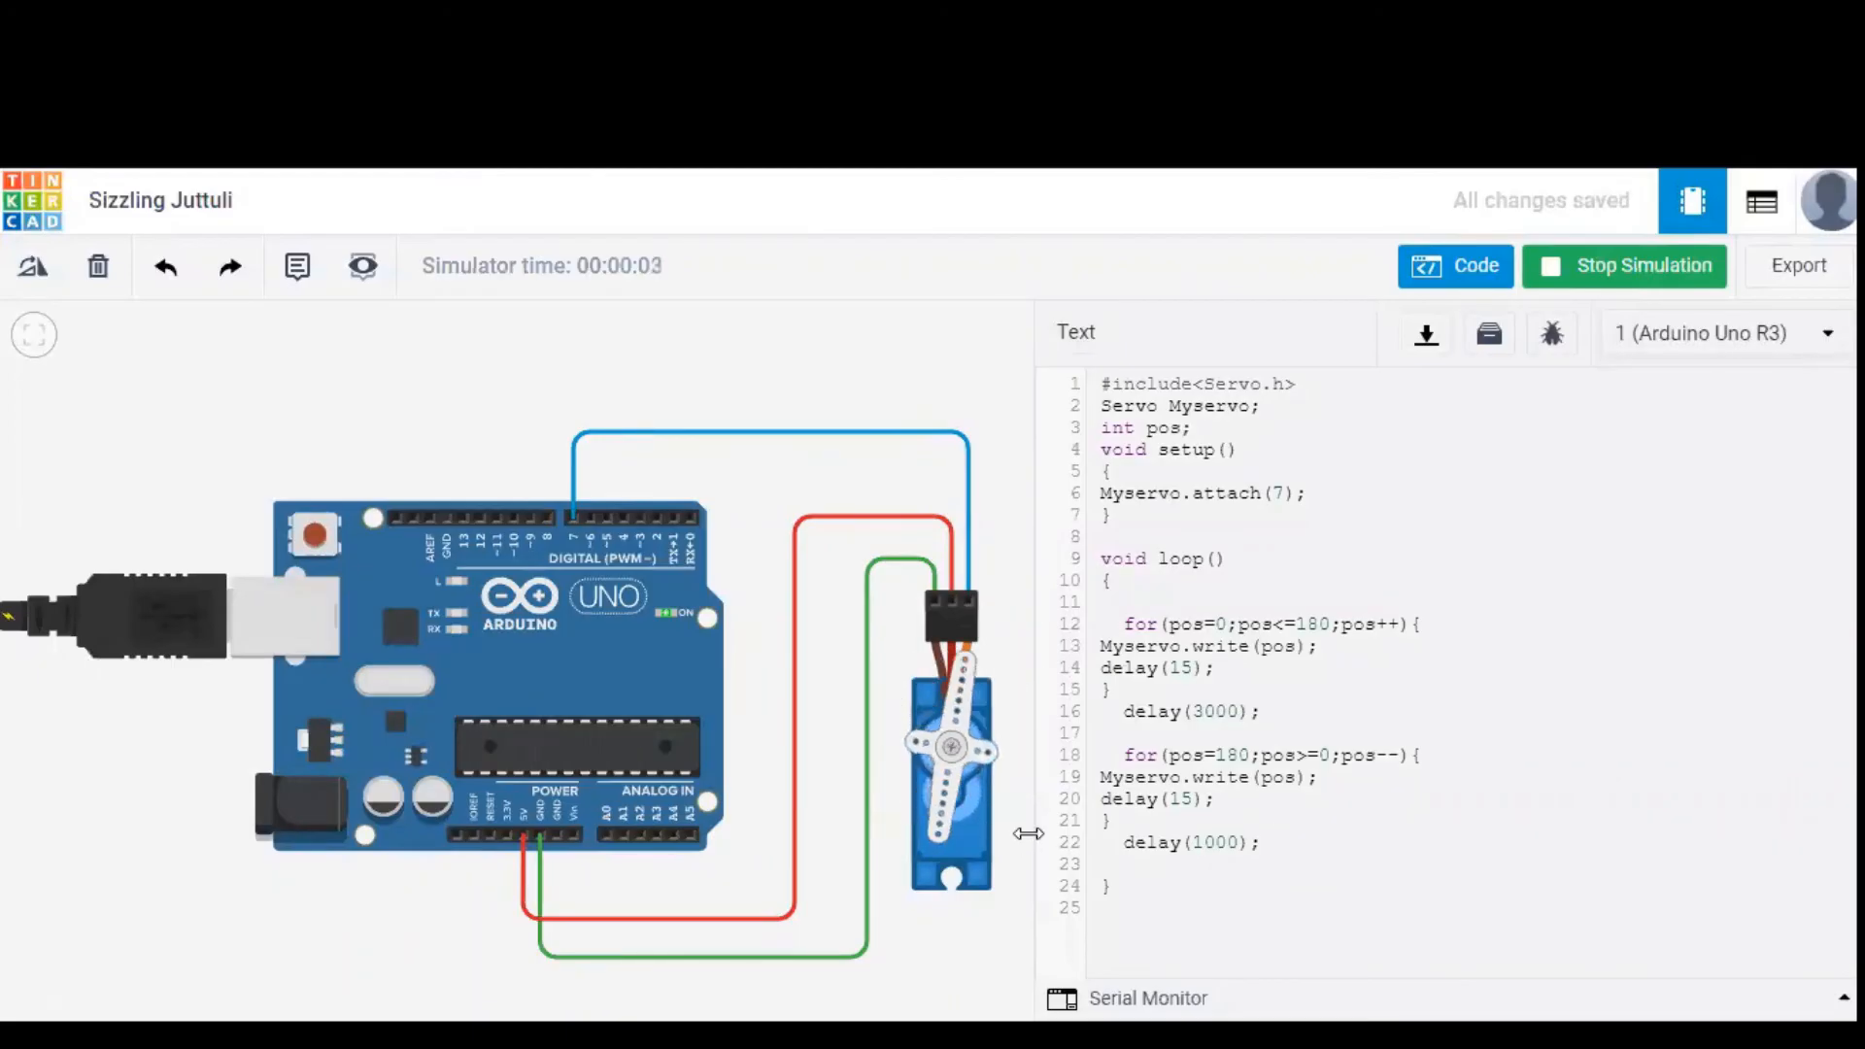
mouse_move(988, 660)
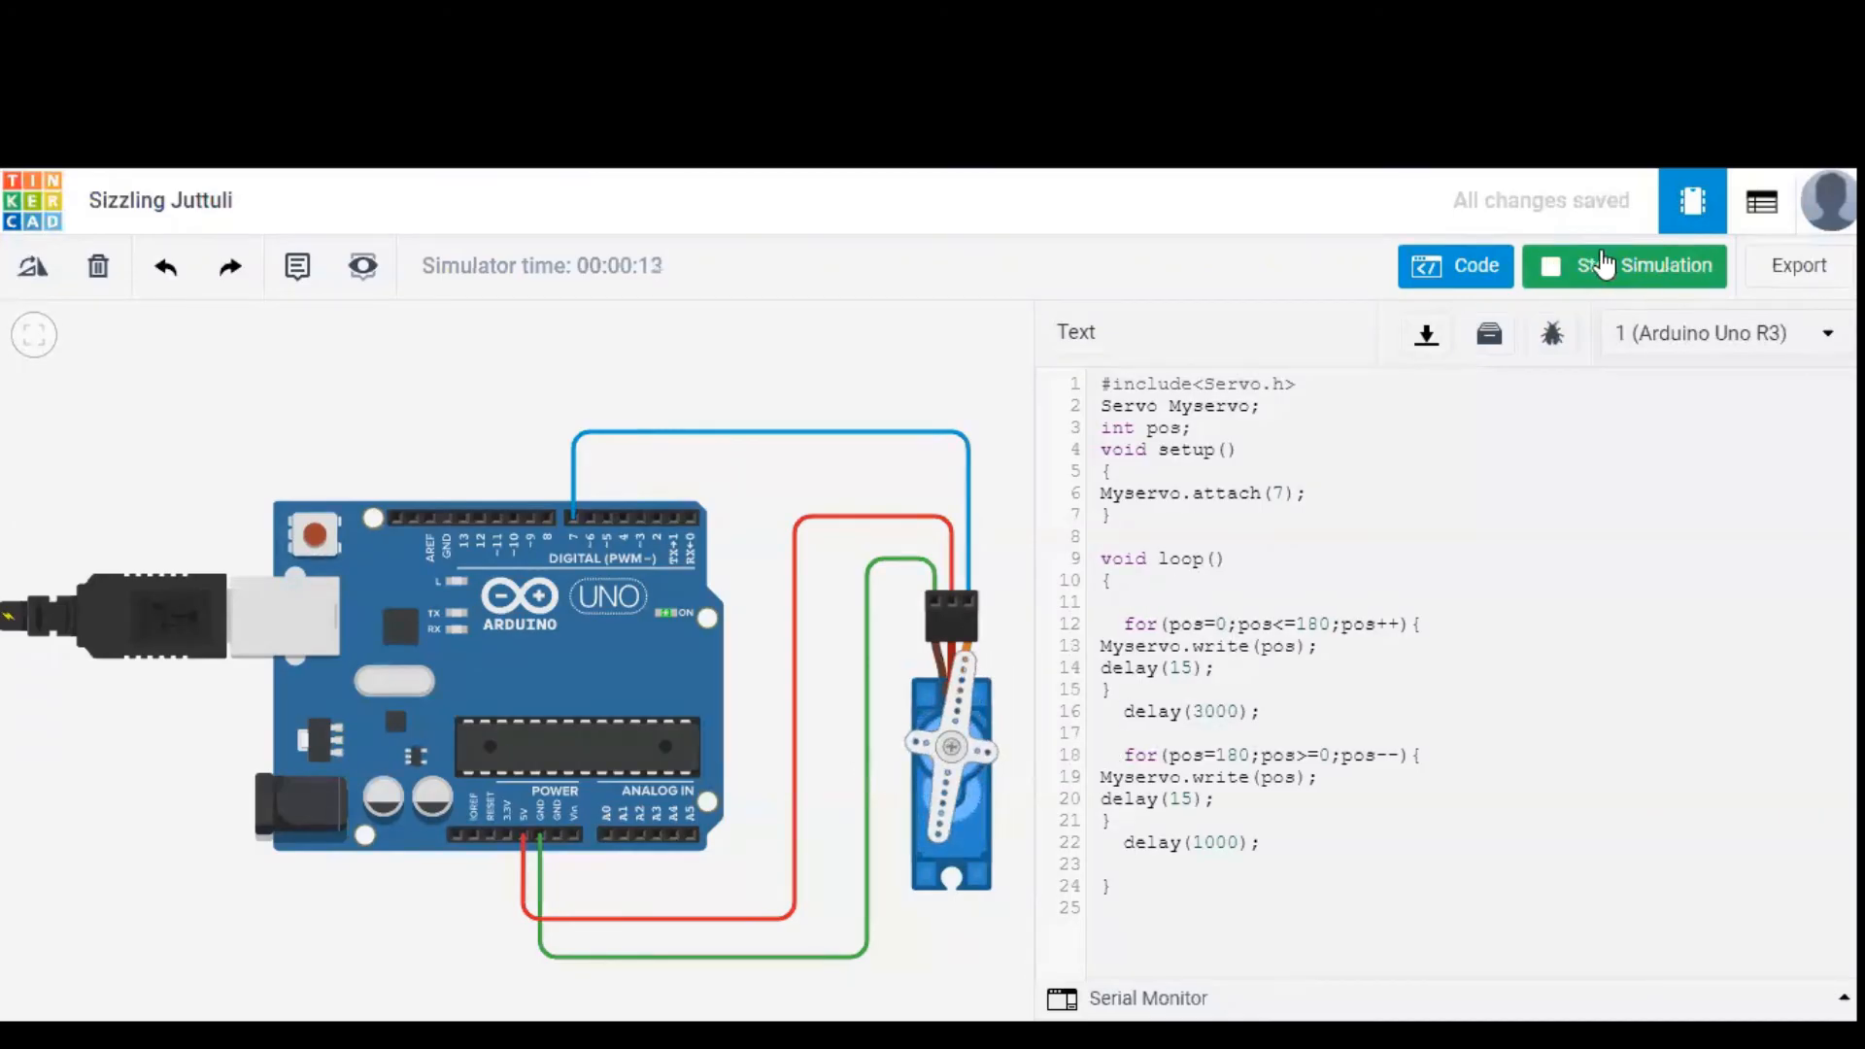
left_click(1626, 265)
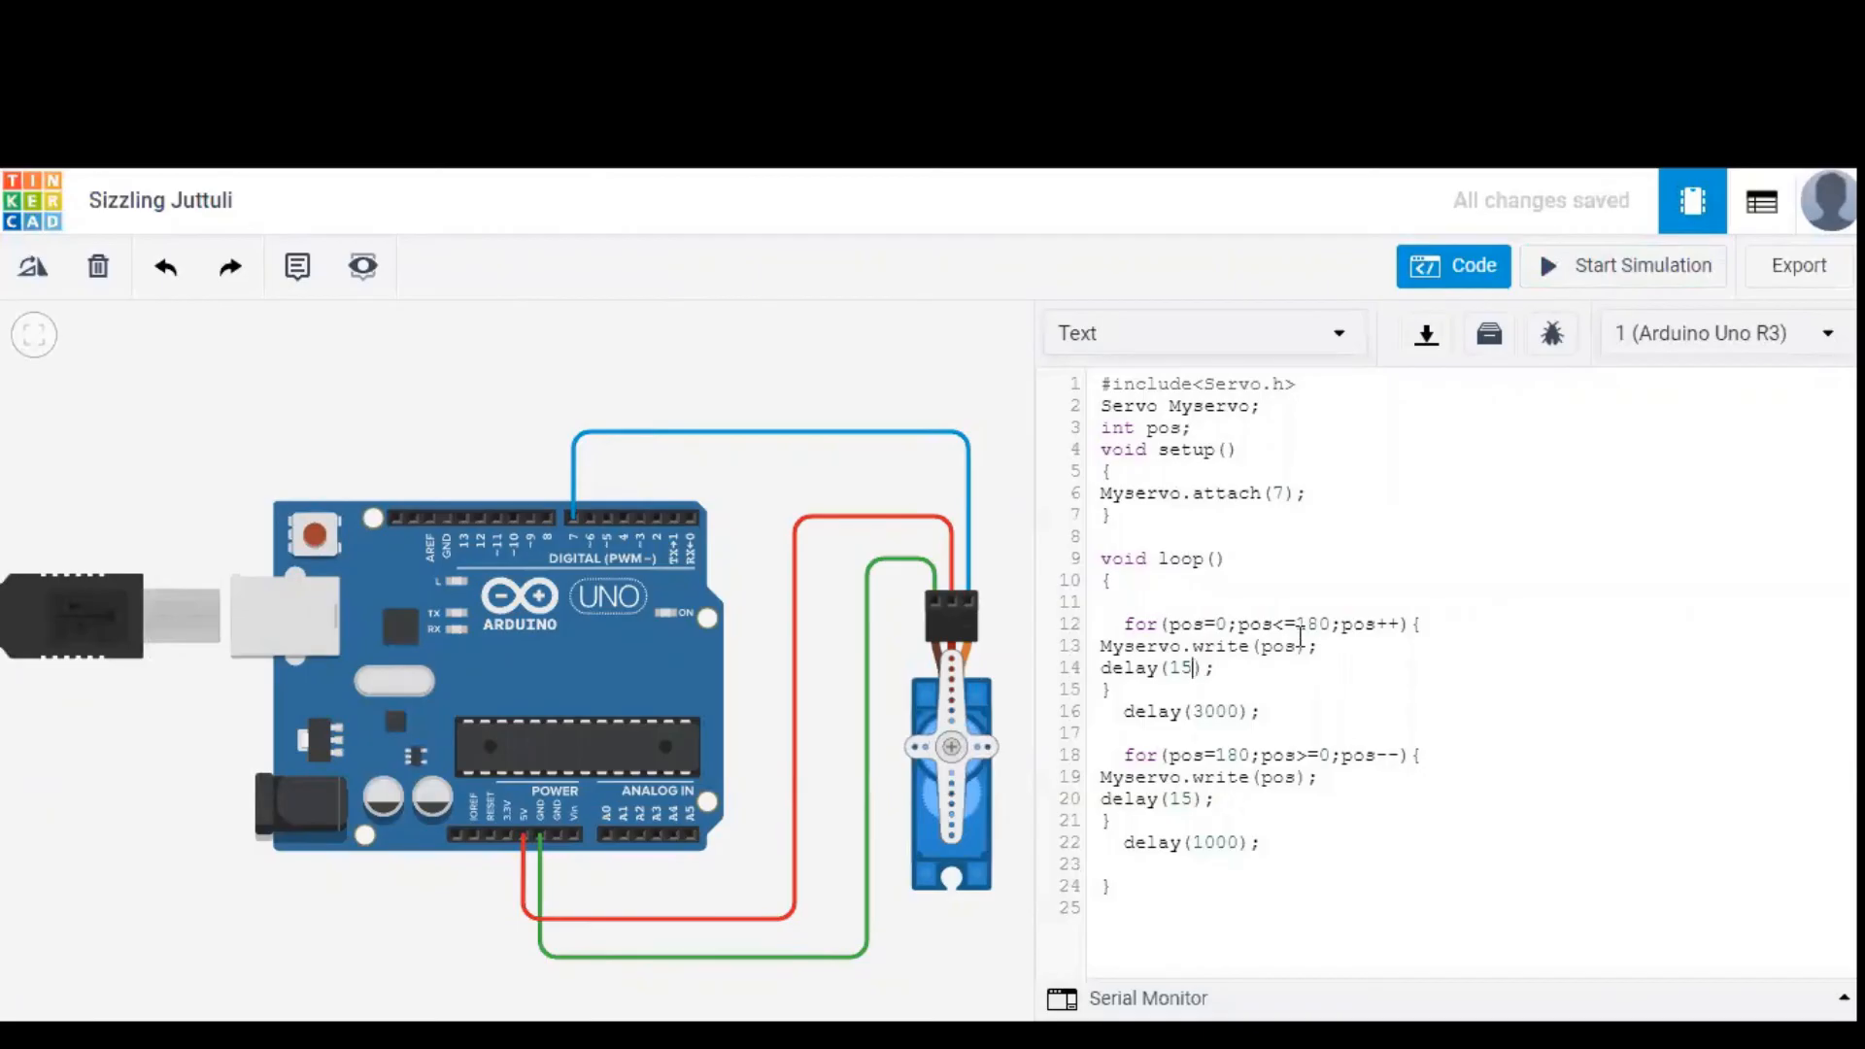
Change the forward sweep delay from 15 to 45 and restart the simulation.
type("45")
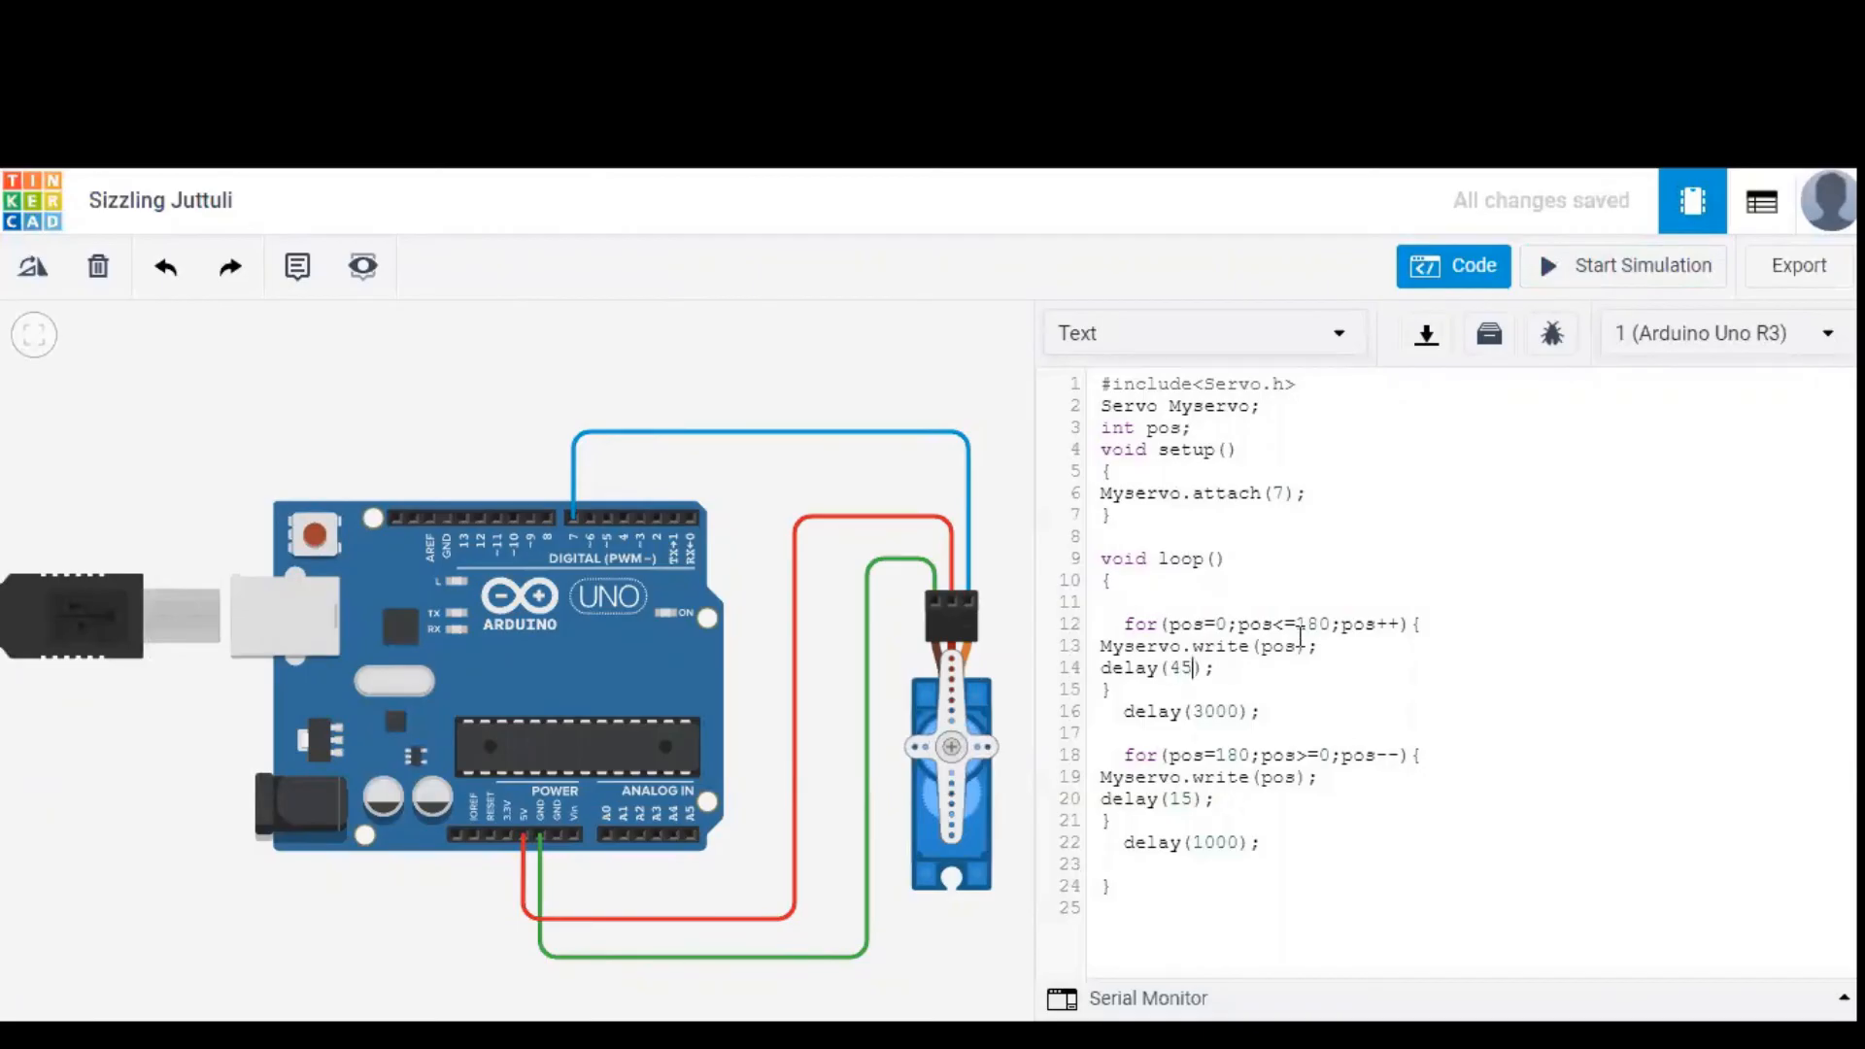
left_click(1642, 266)
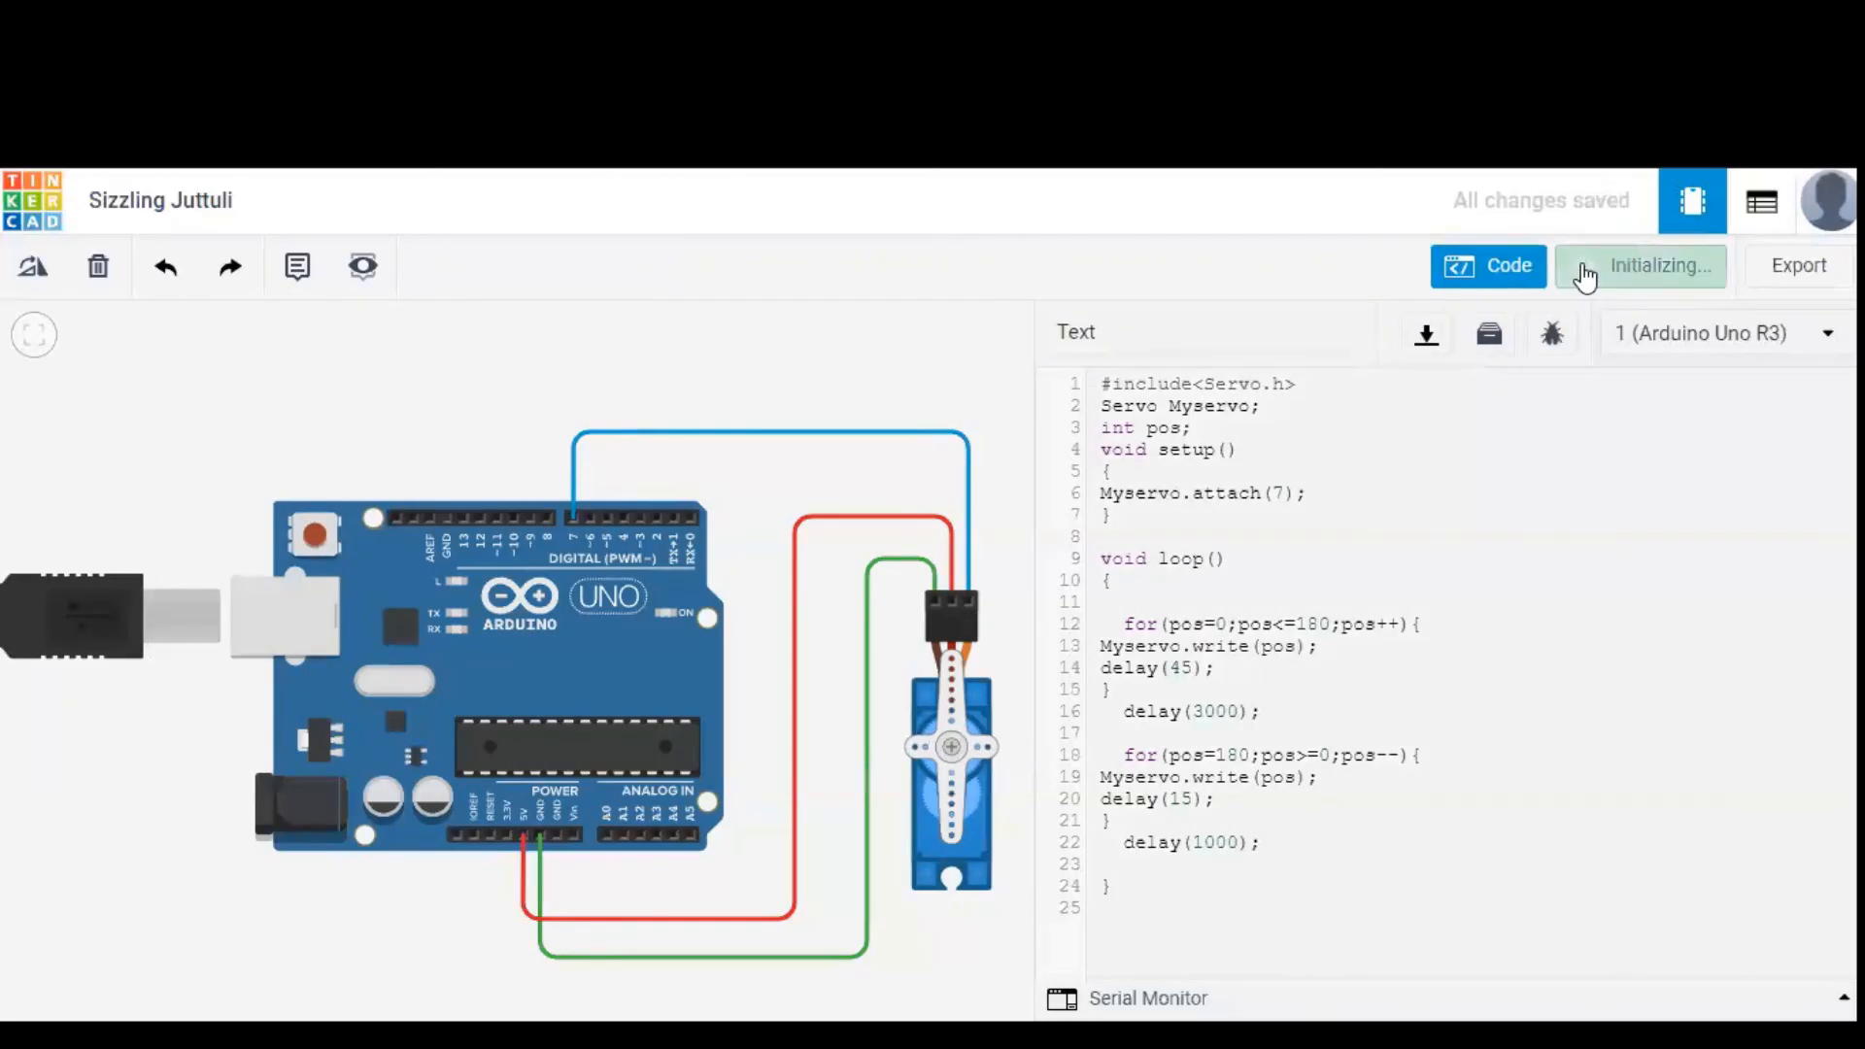
left_click(1659, 266)
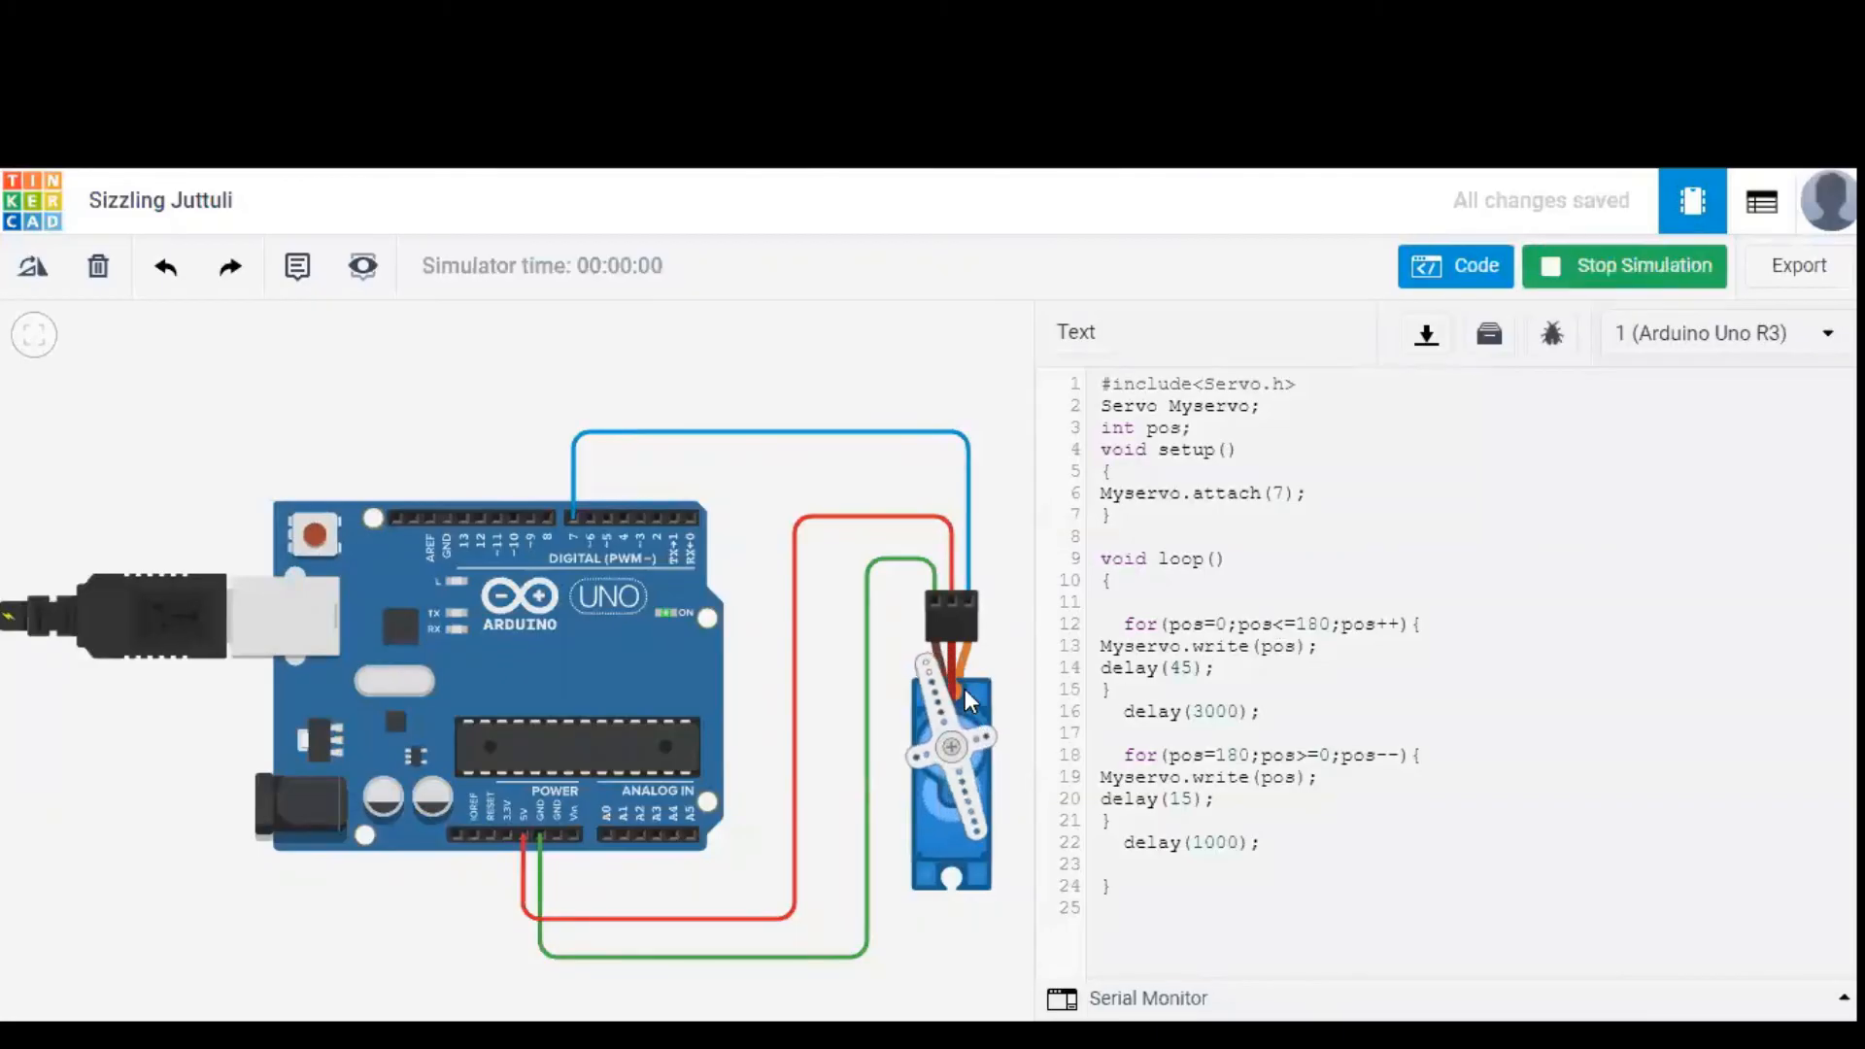